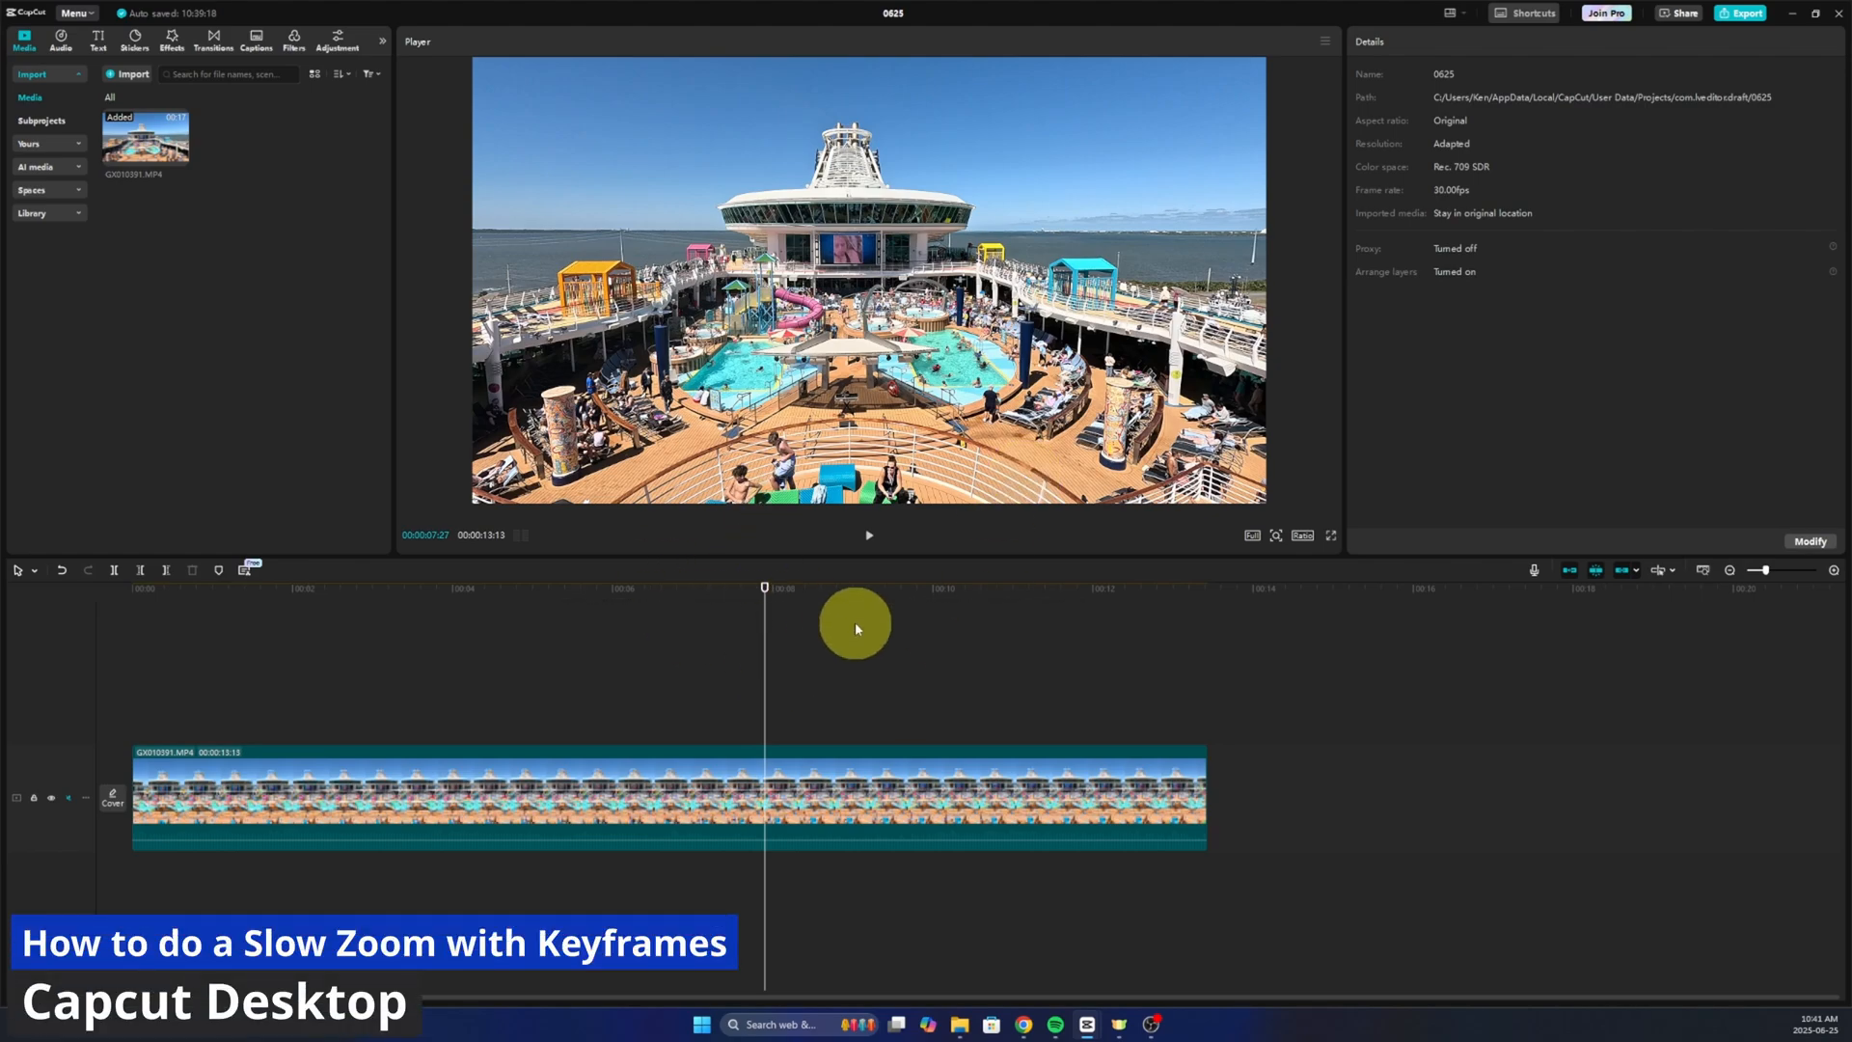
# - Select the cruise ship clip to show its transform settings at 100% scale, playhead at clip start
pyautogui.click(661, 838)
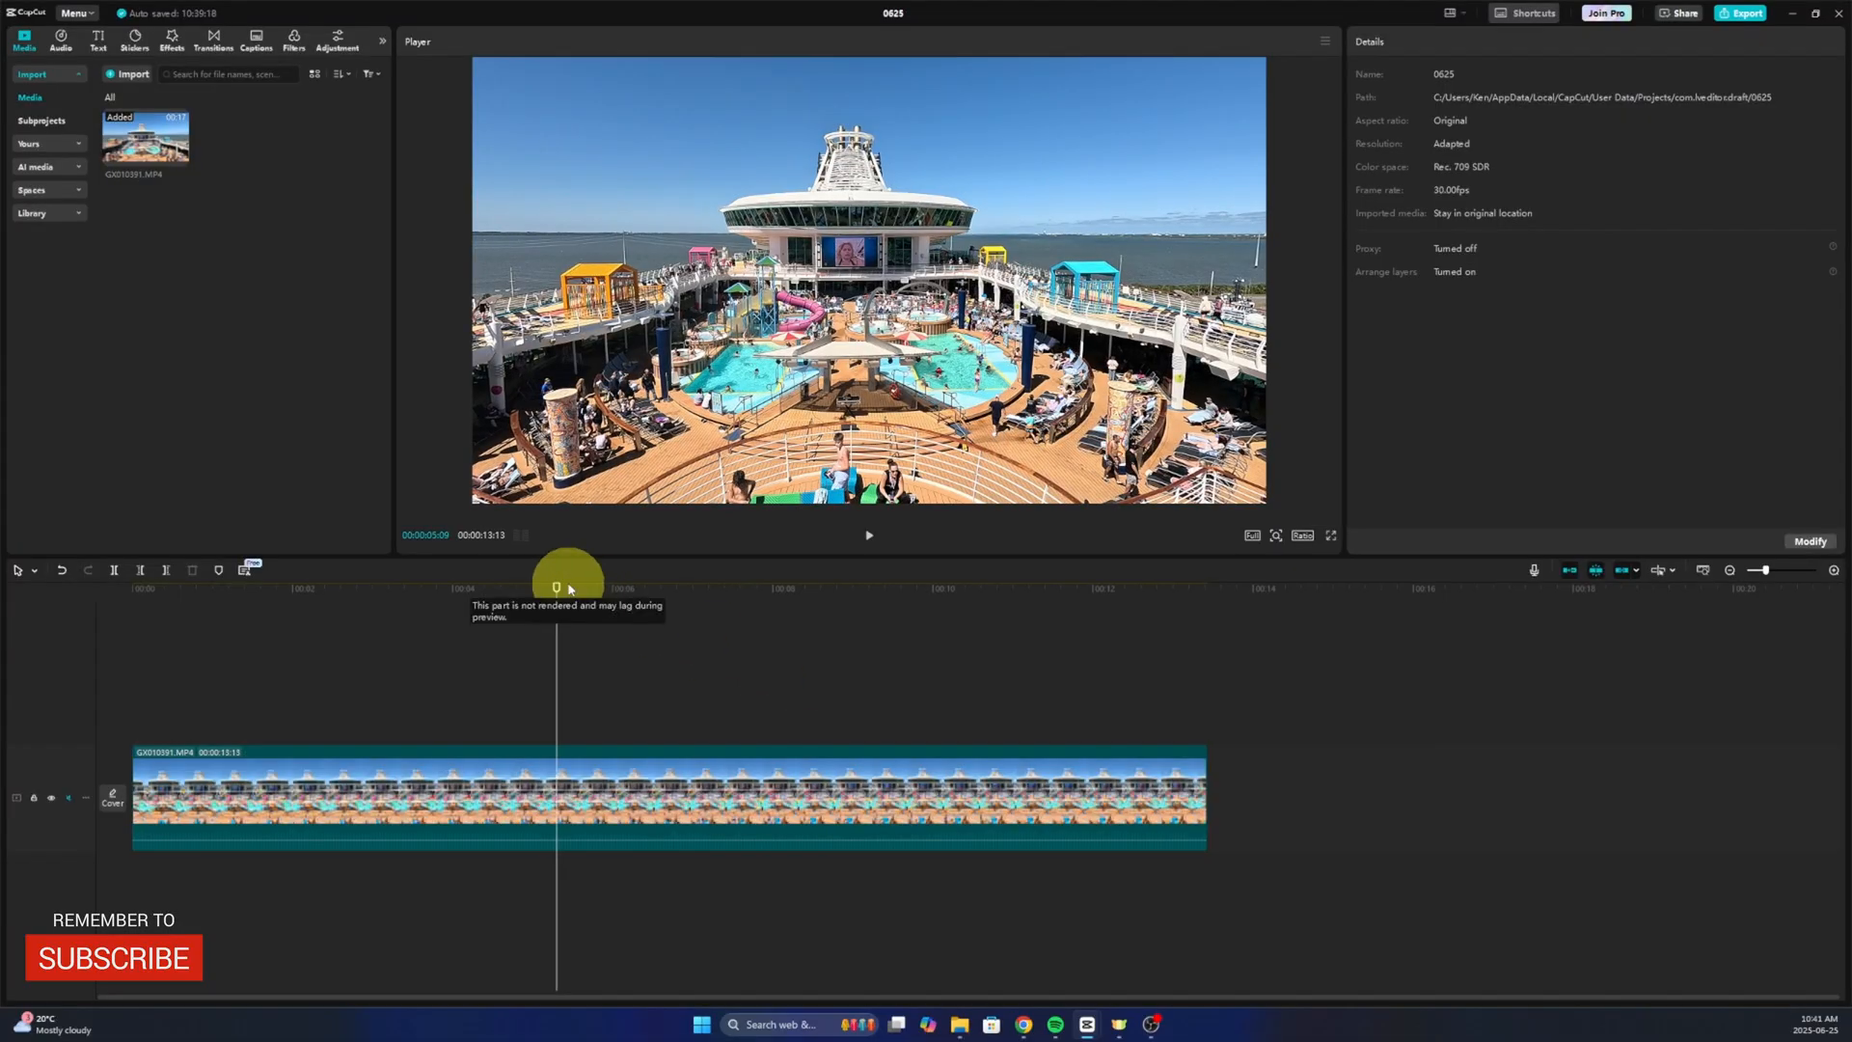
pyautogui.click(738, 788)
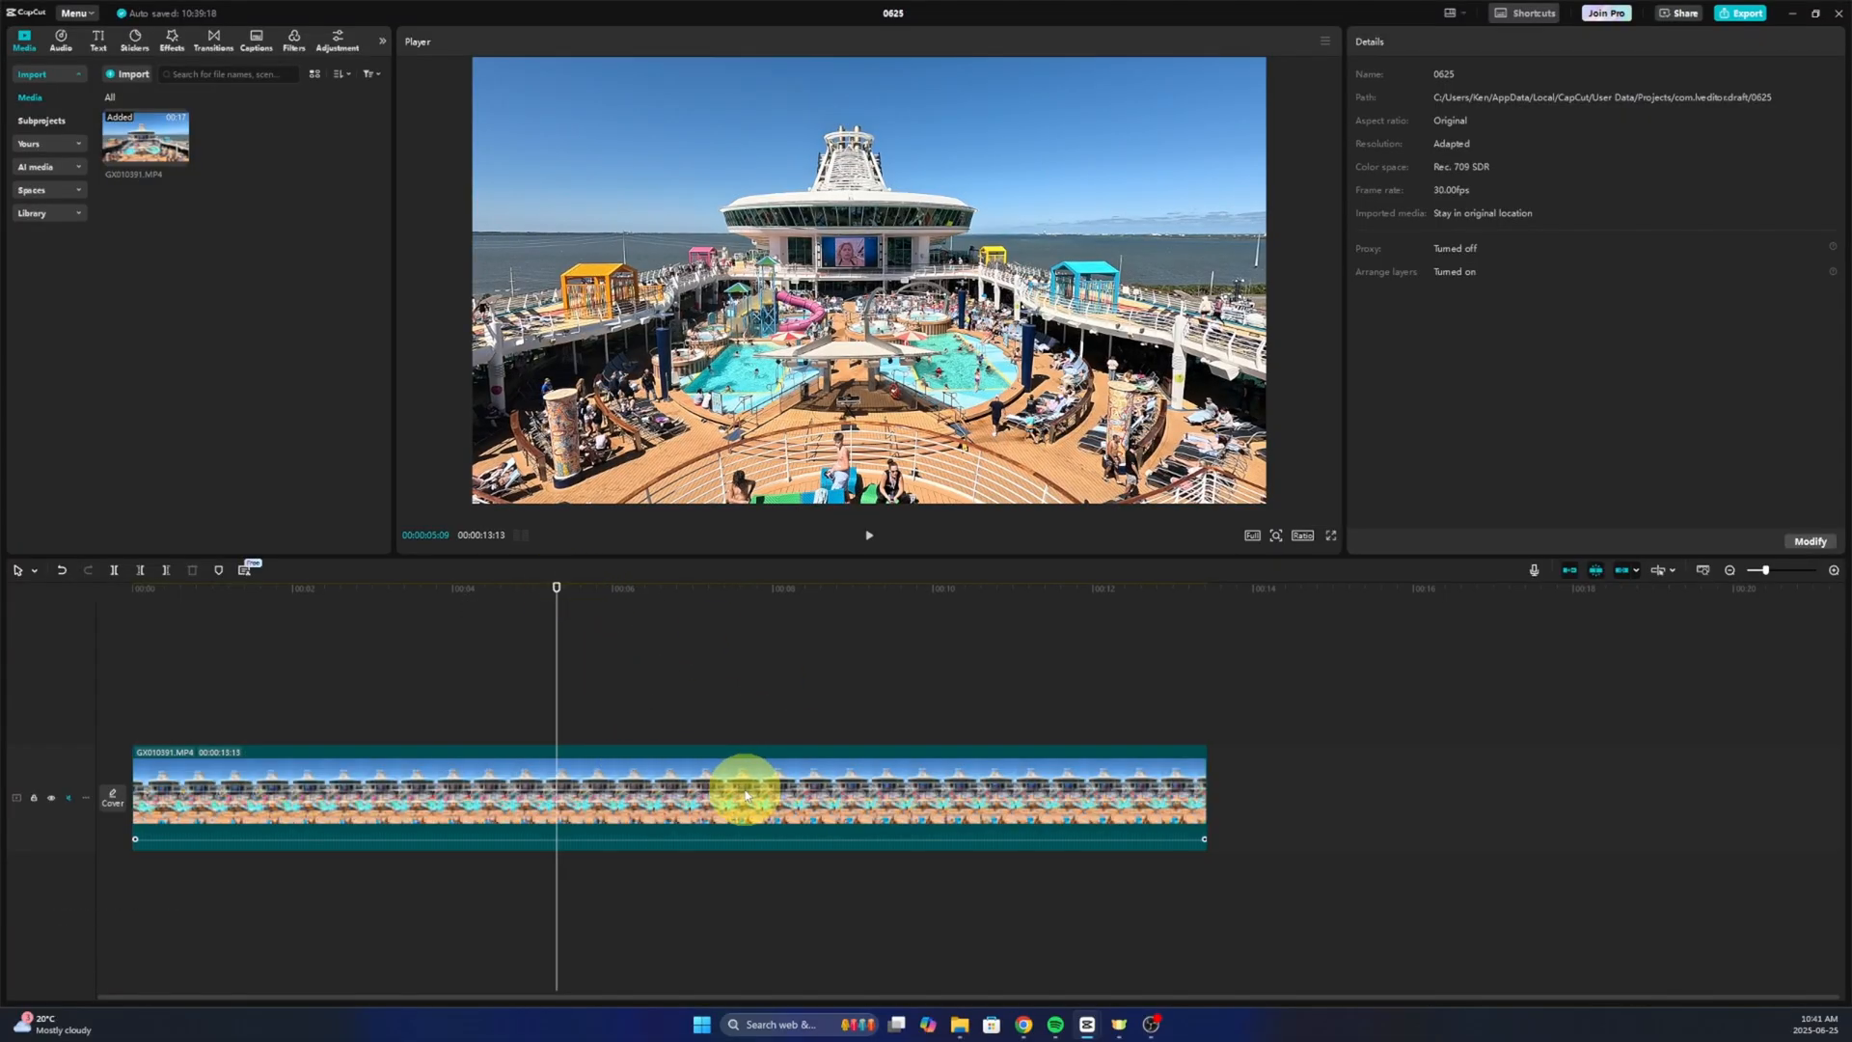
pyautogui.click(743, 795)
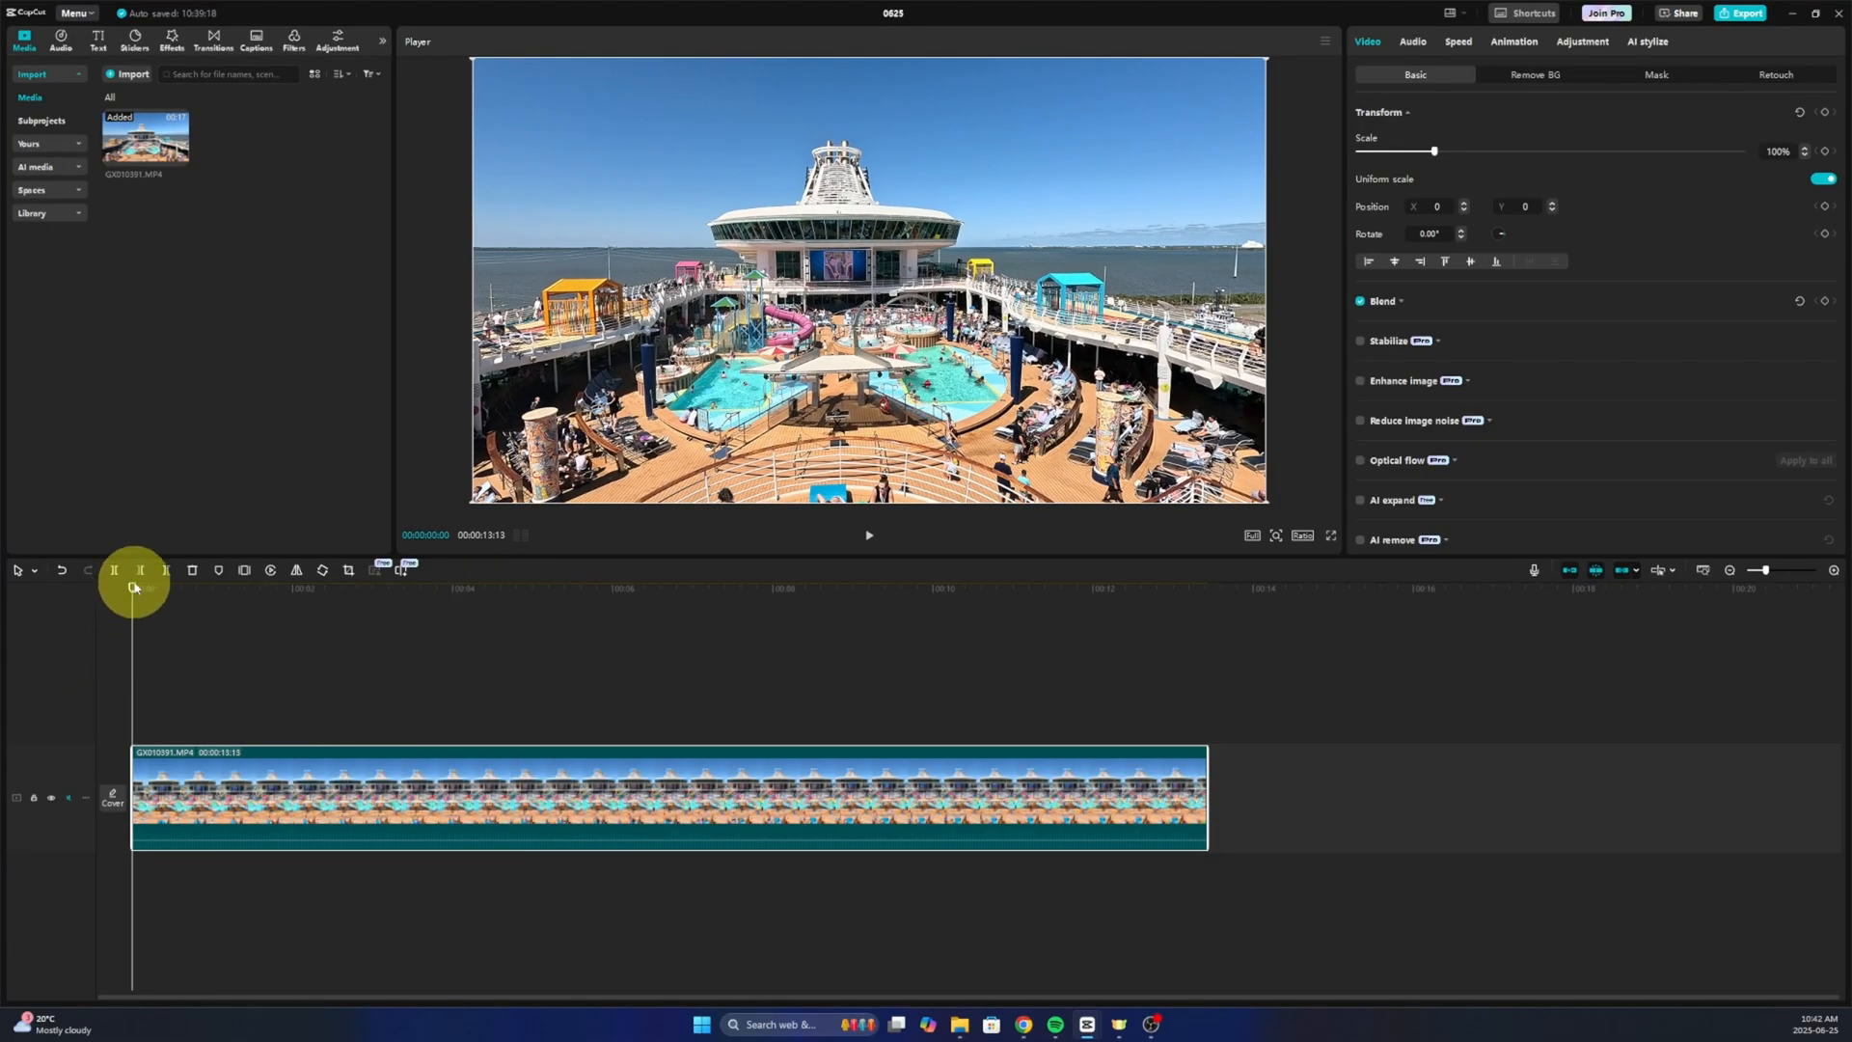
pyautogui.click(867, 533)
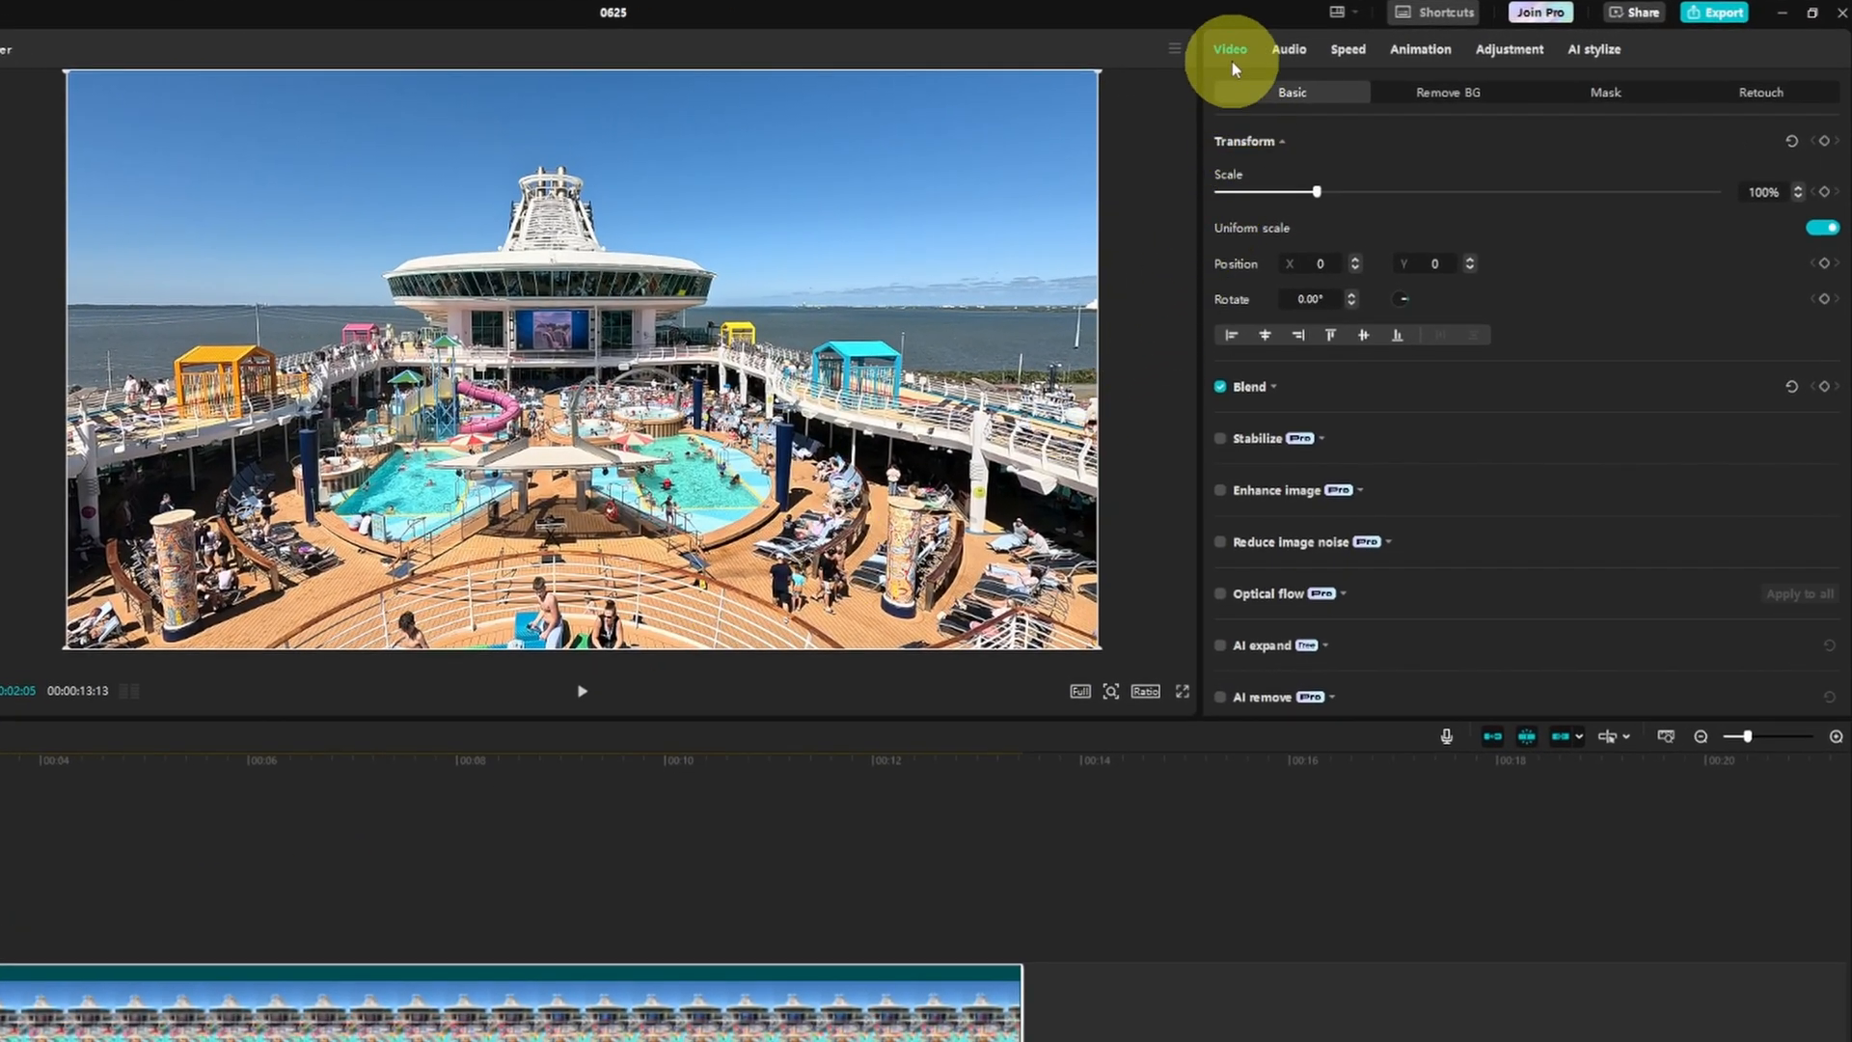
pyautogui.moveTo(1234, 57)
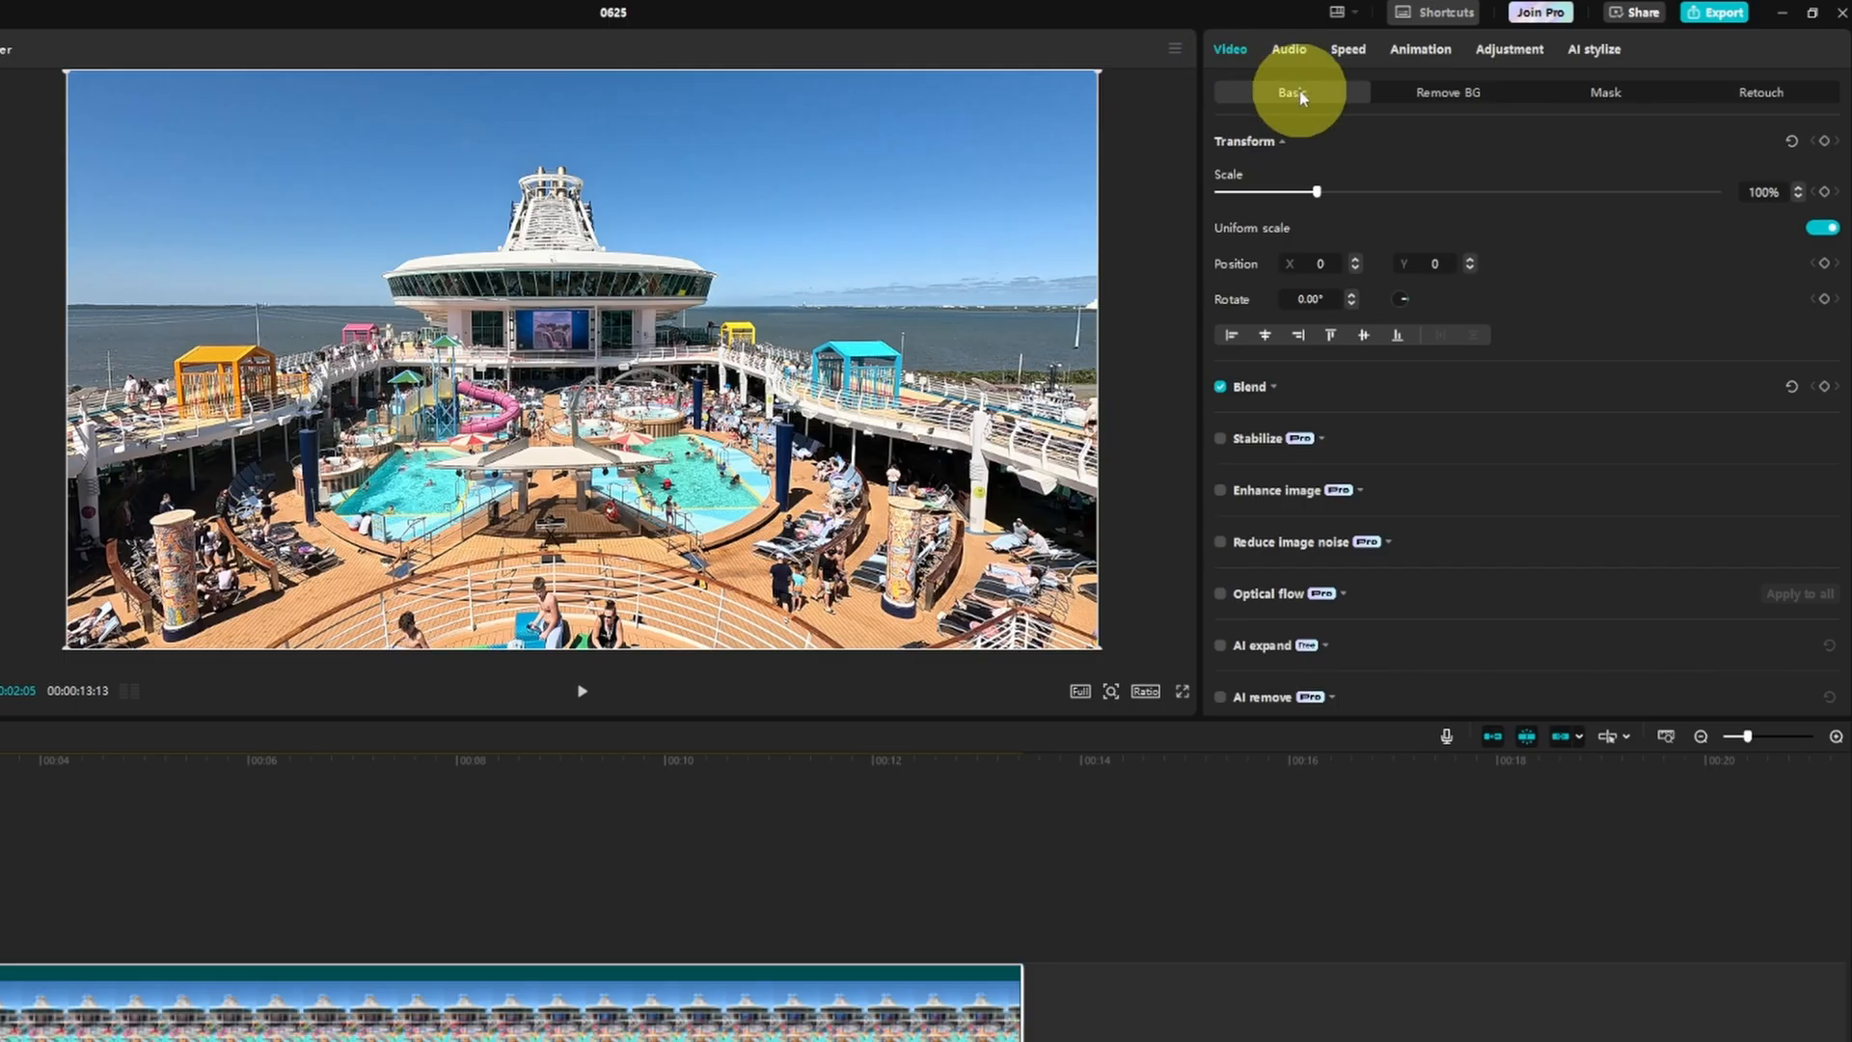
pyautogui.moveTo(1283, 143)
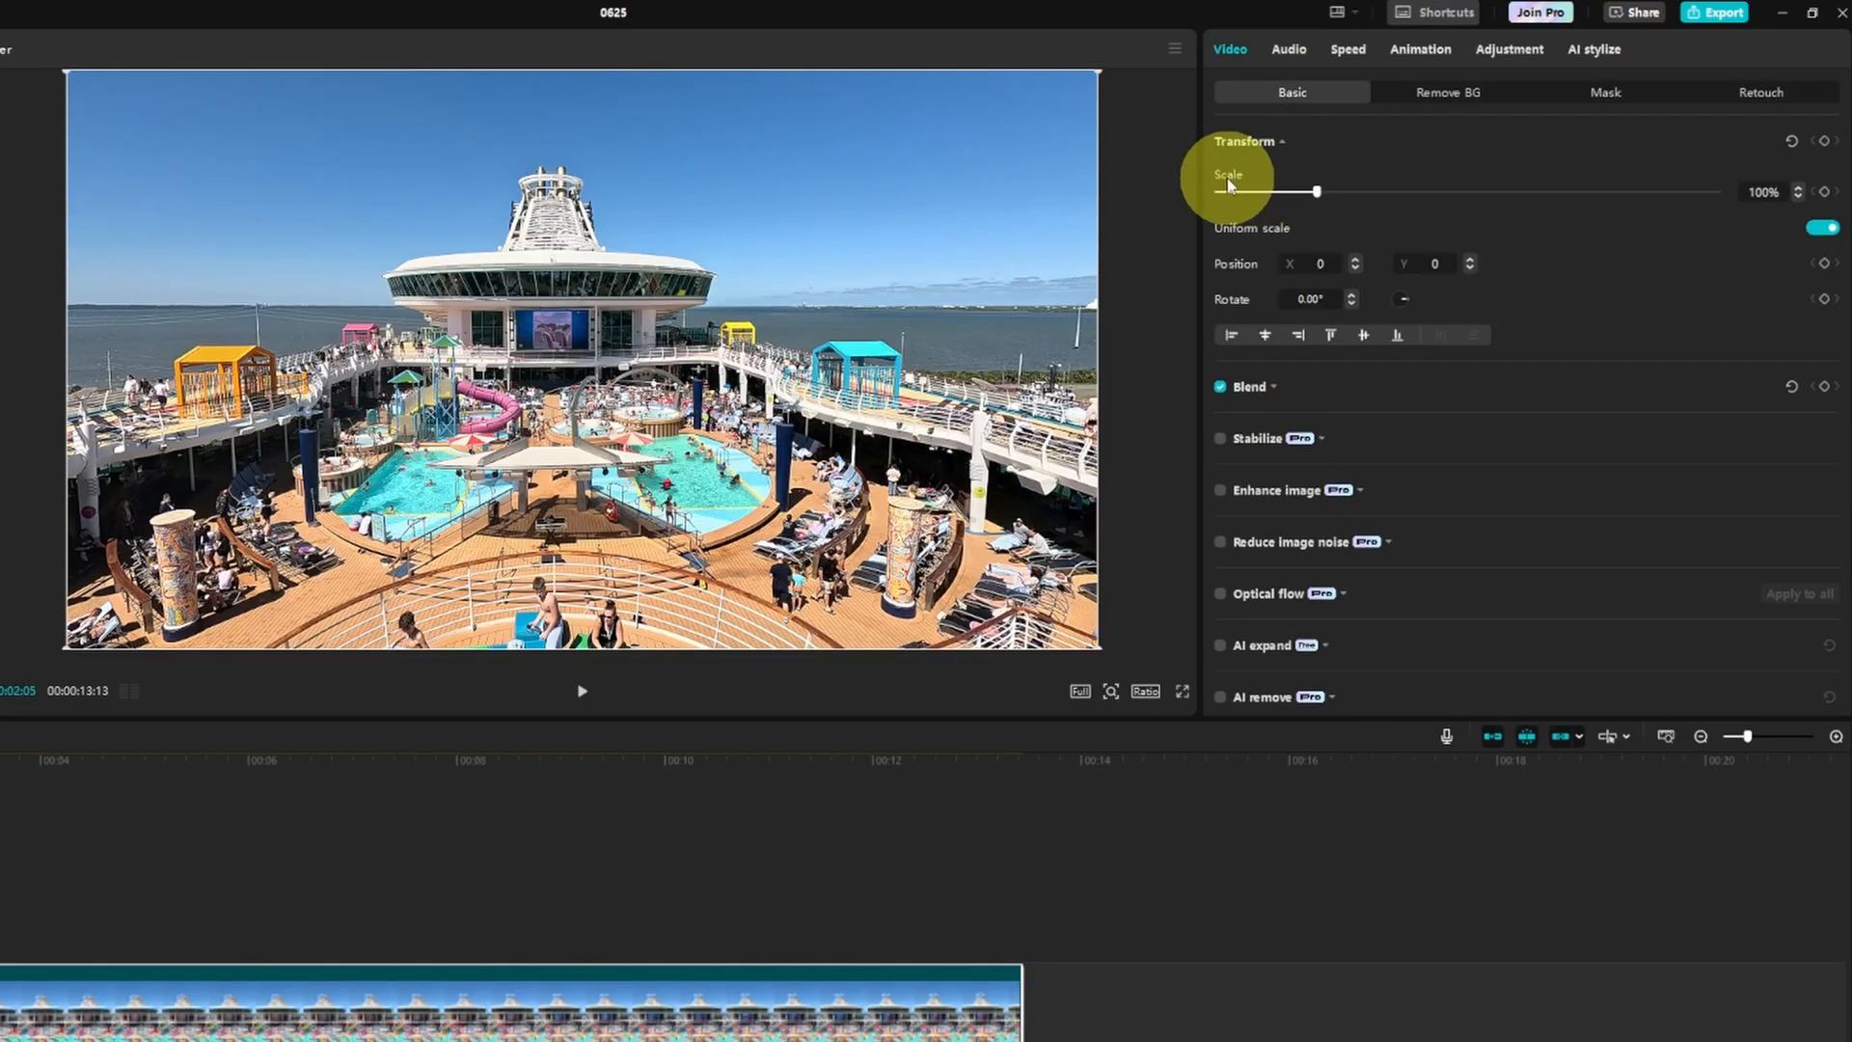
pyautogui.moveTo(1369, 190)
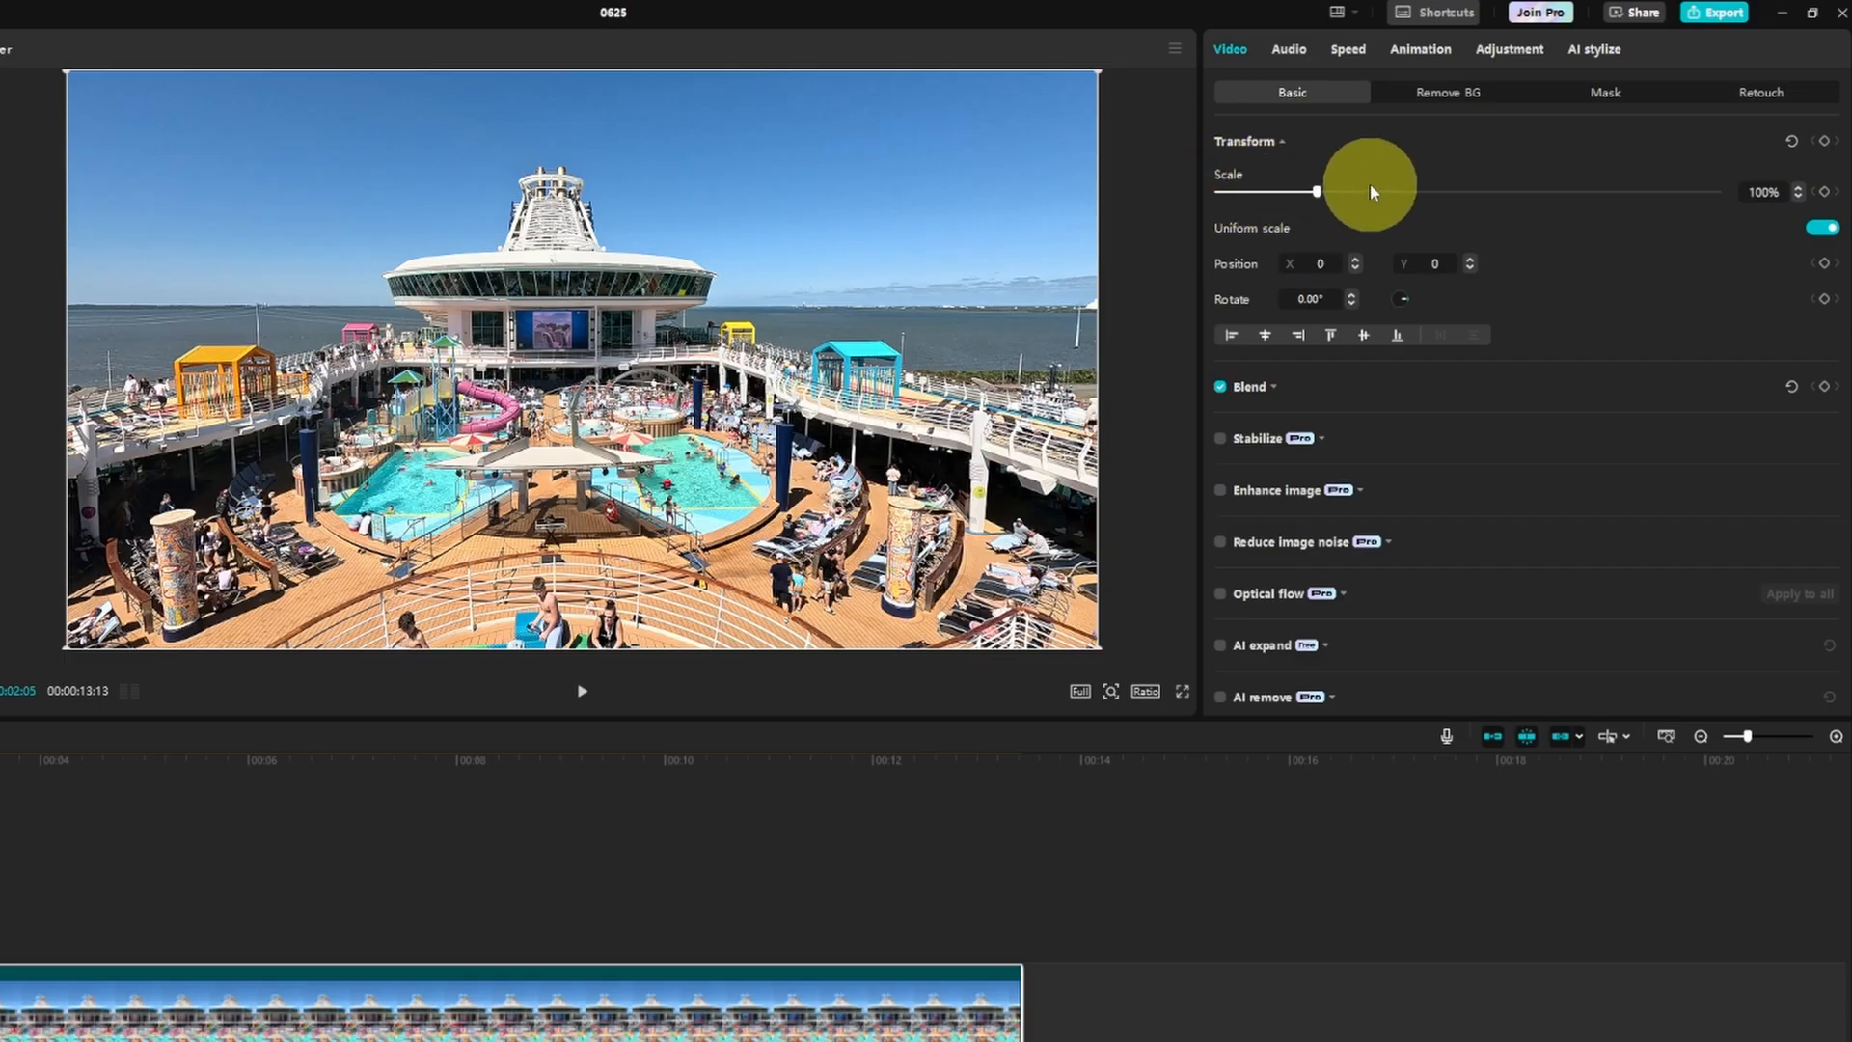
pyautogui.moveTo(1759, 193)
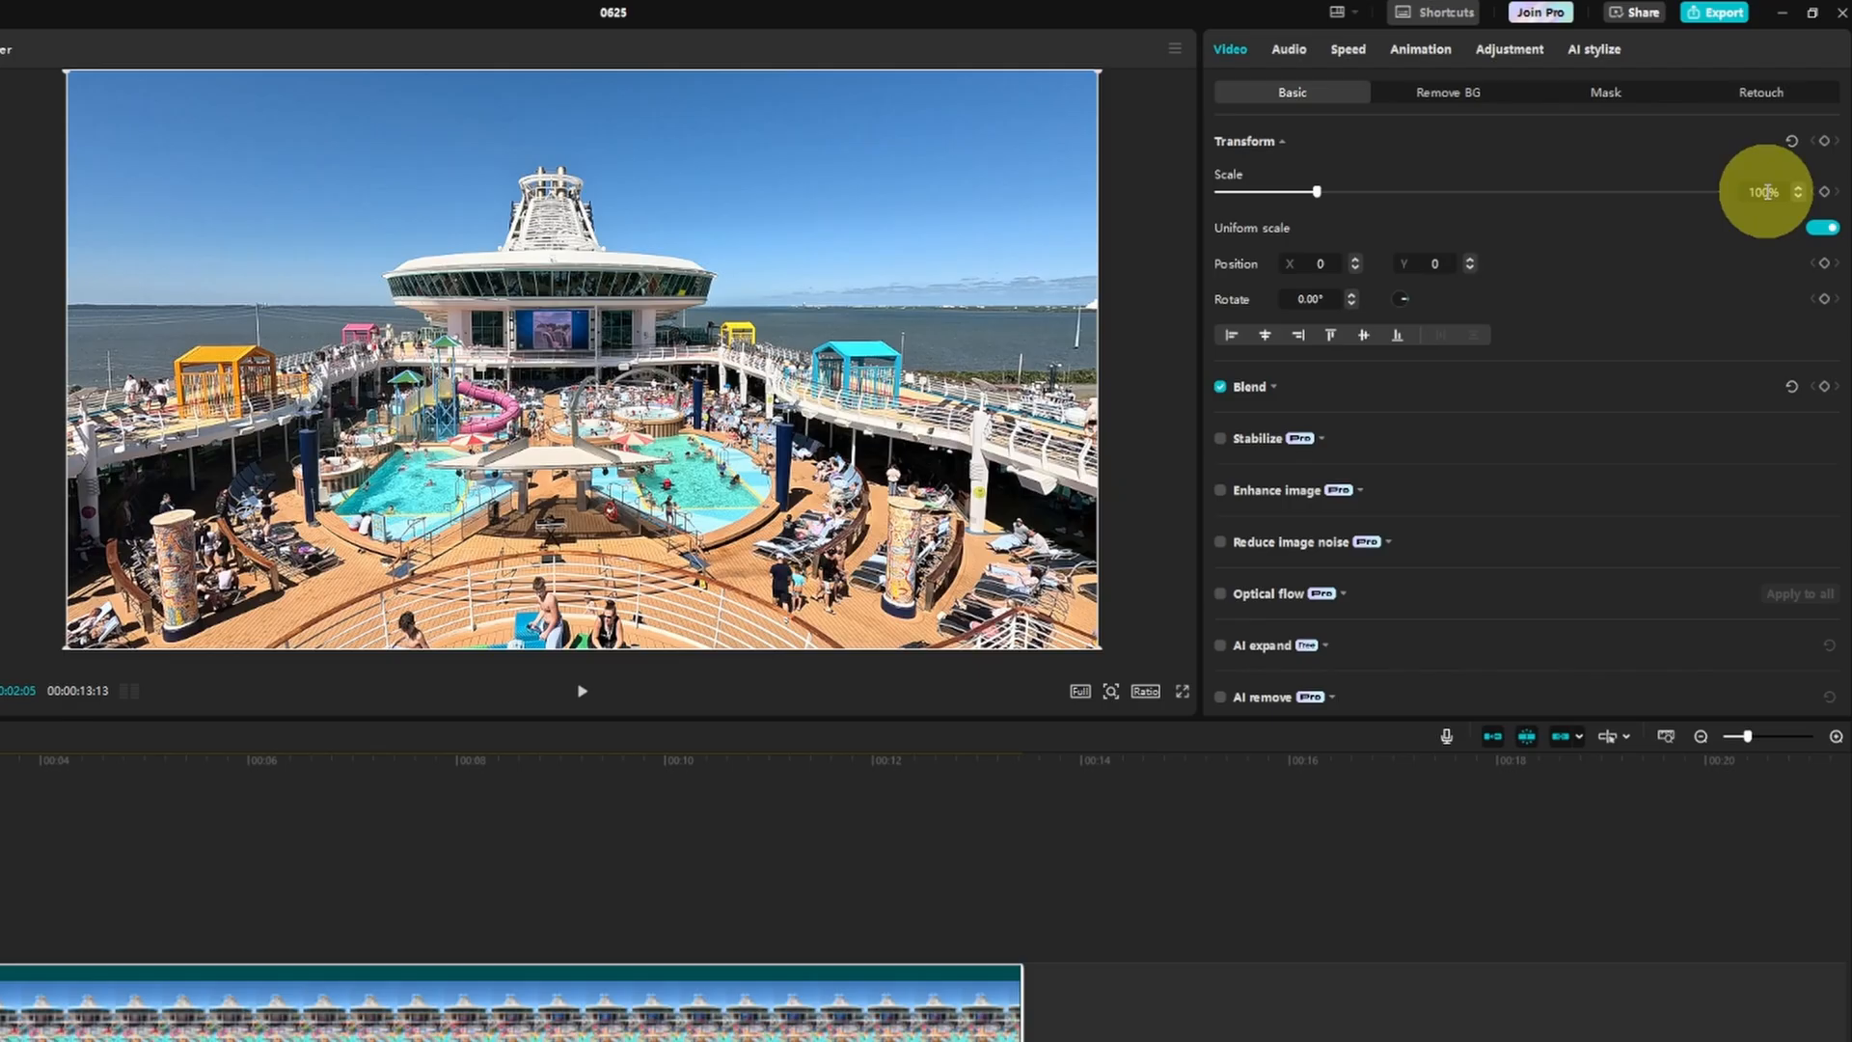
pyautogui.moveTo(1823, 204)
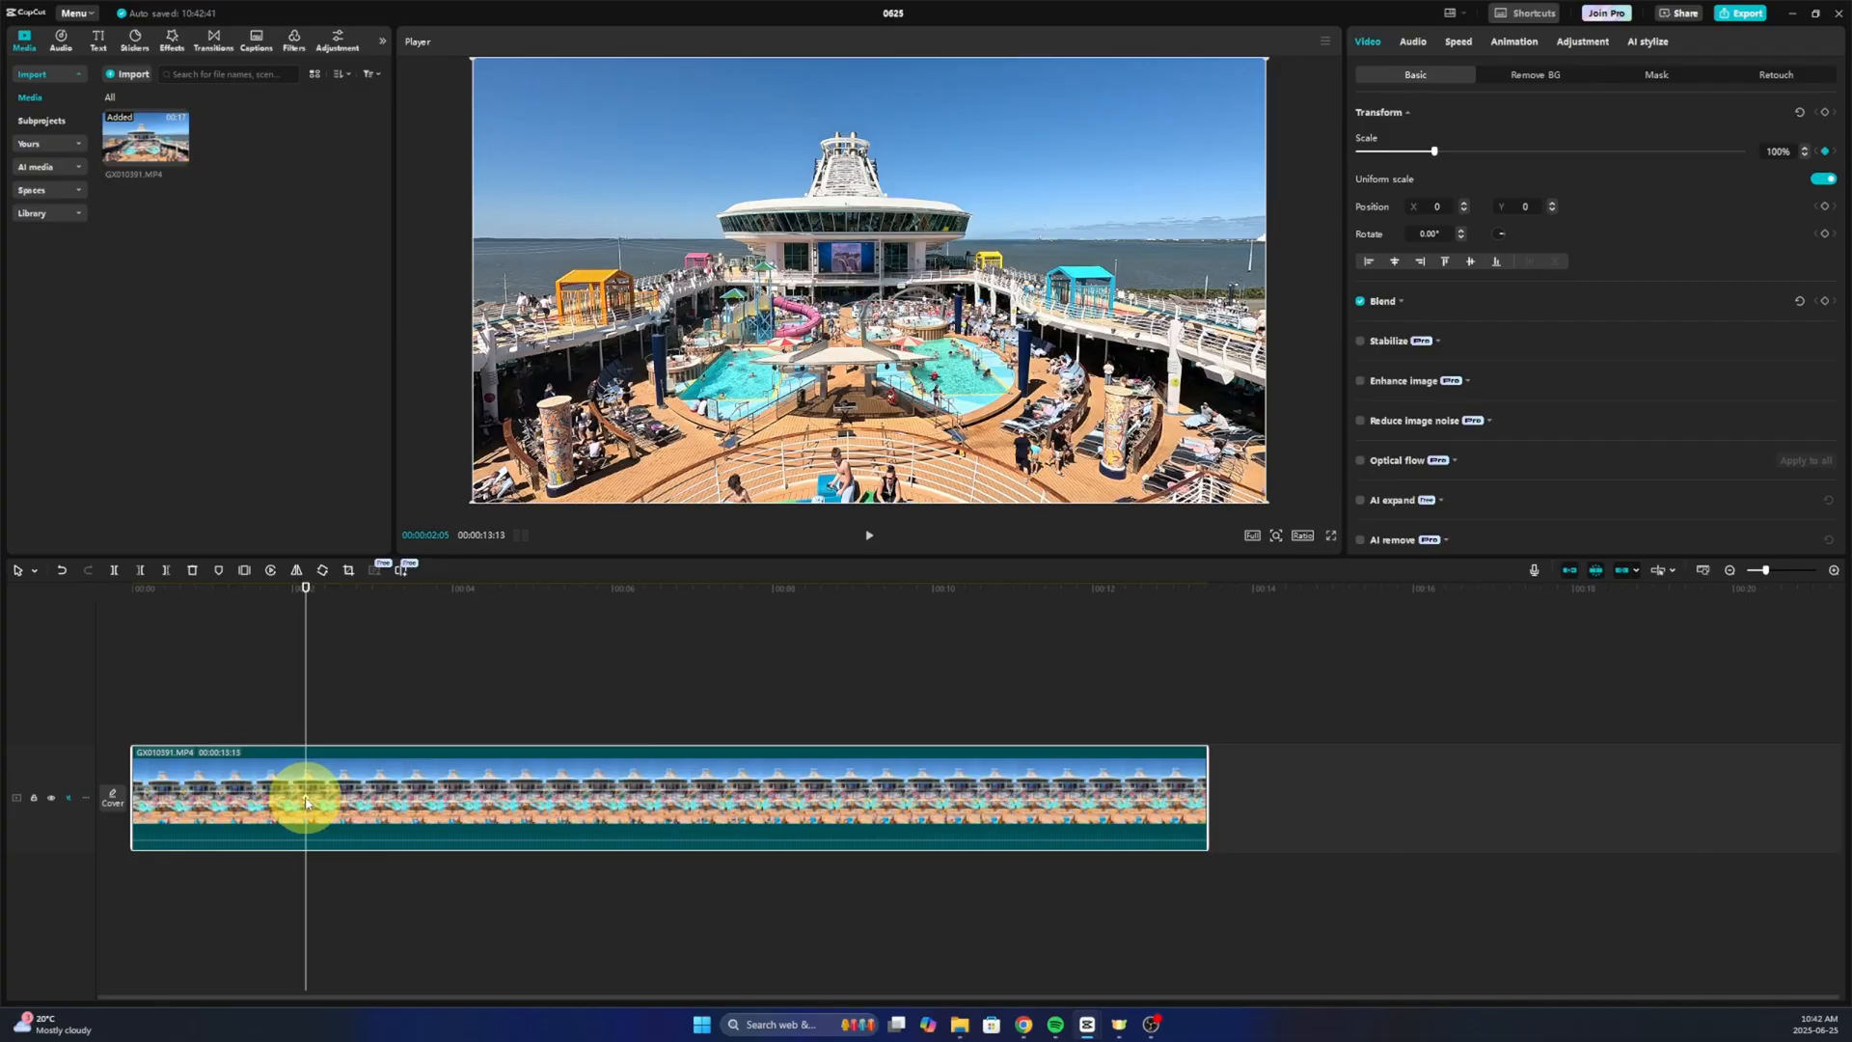
pyautogui.moveTo(1781, 151)
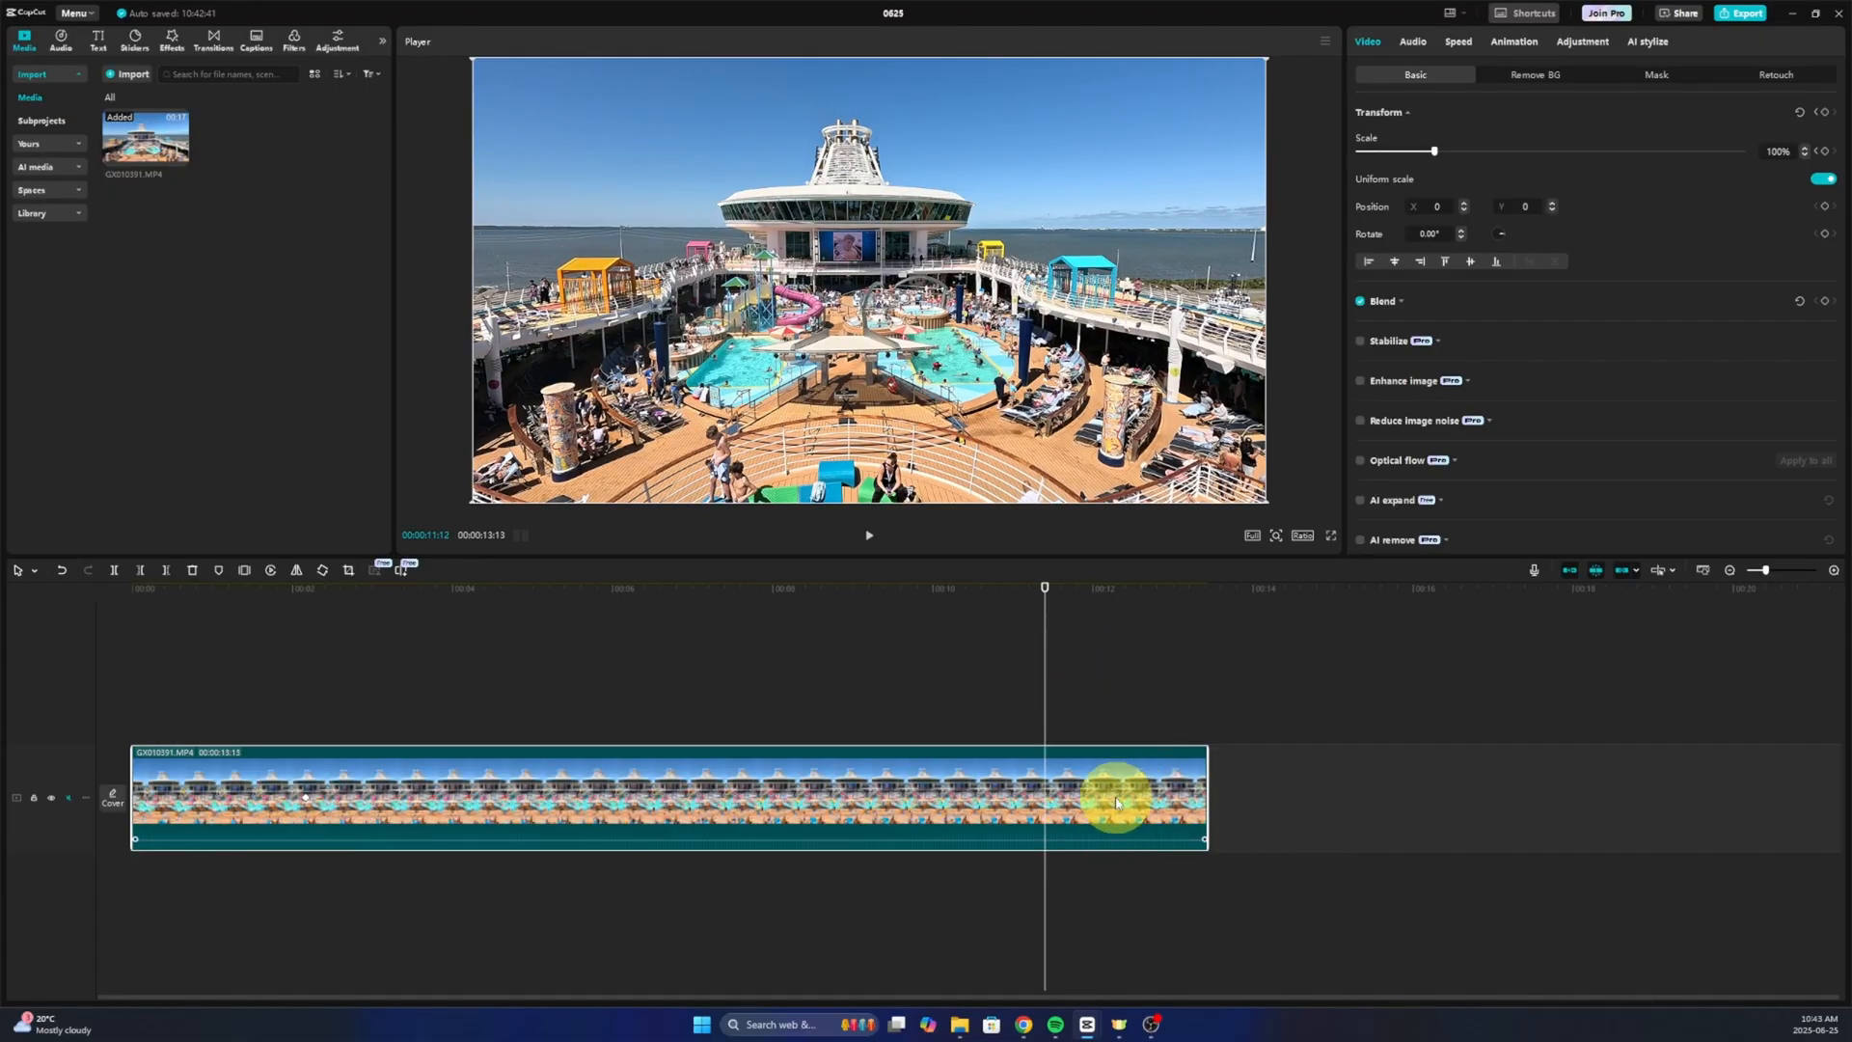
pyautogui.moveTo(1051, 725)
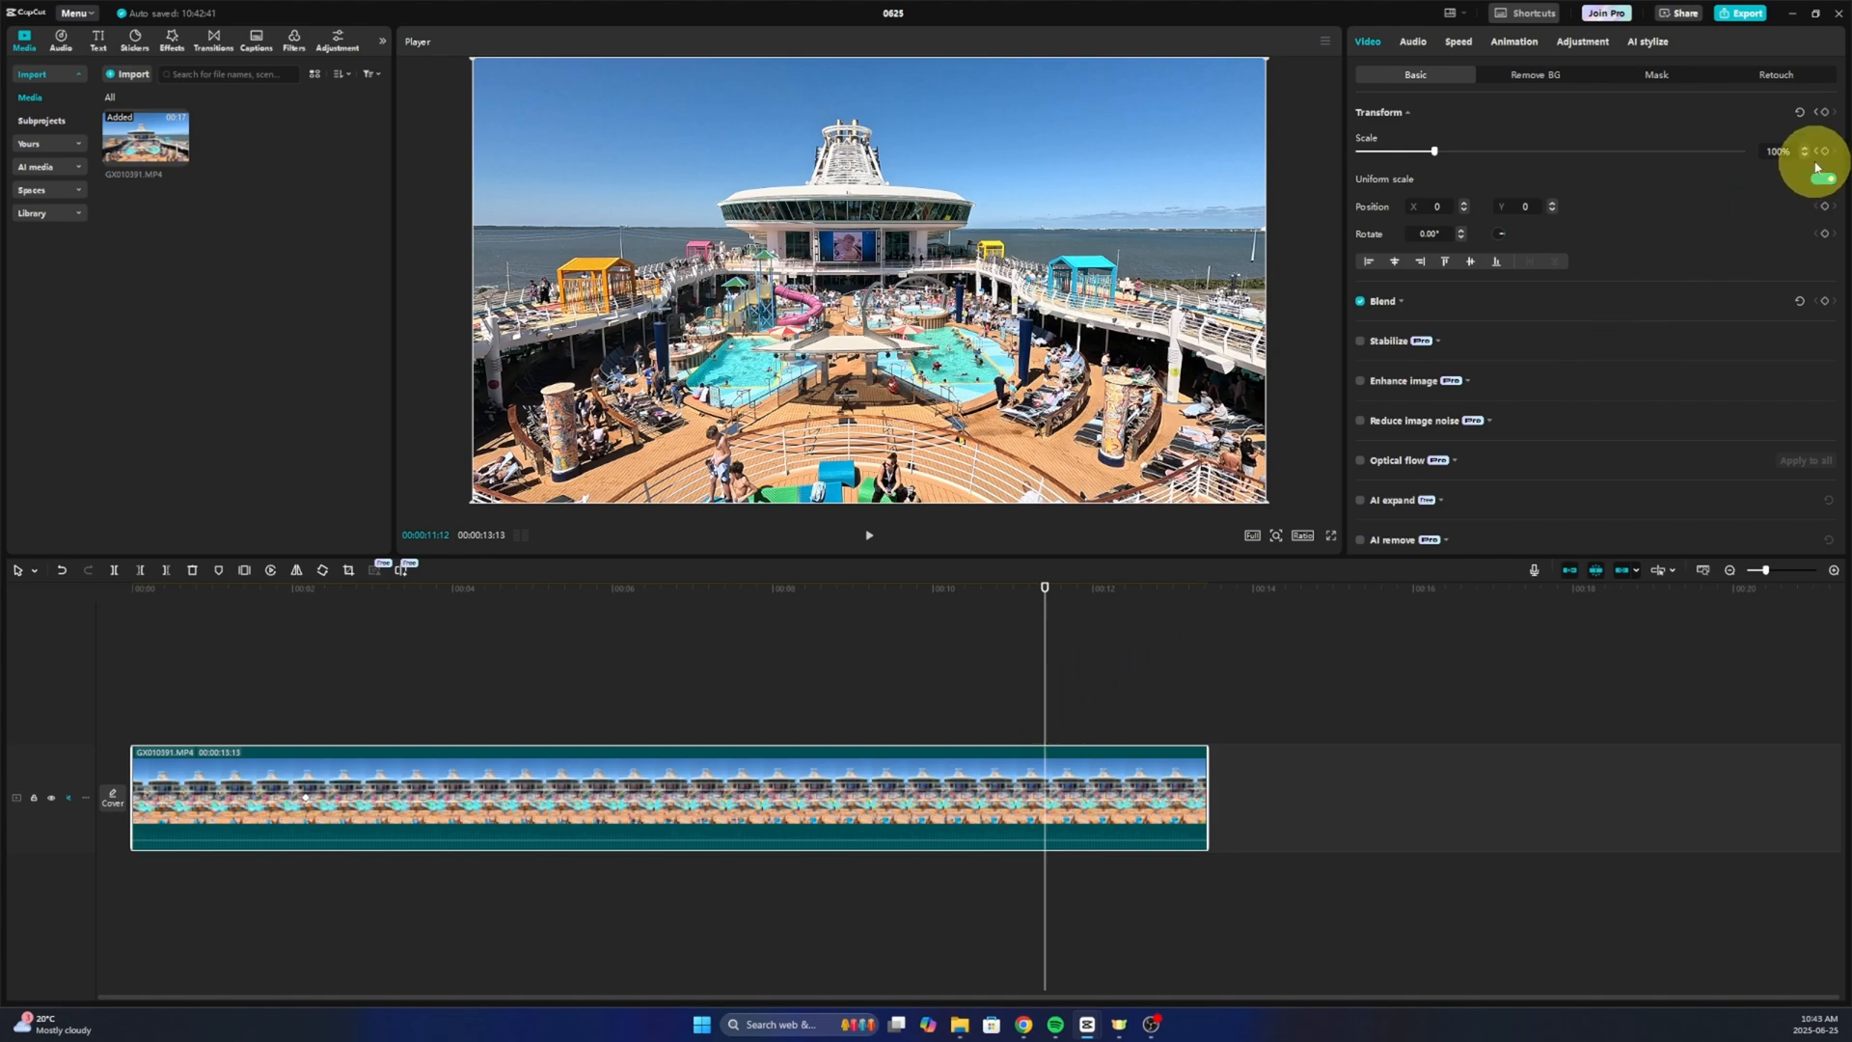
pyautogui.moveTo(1822, 151)
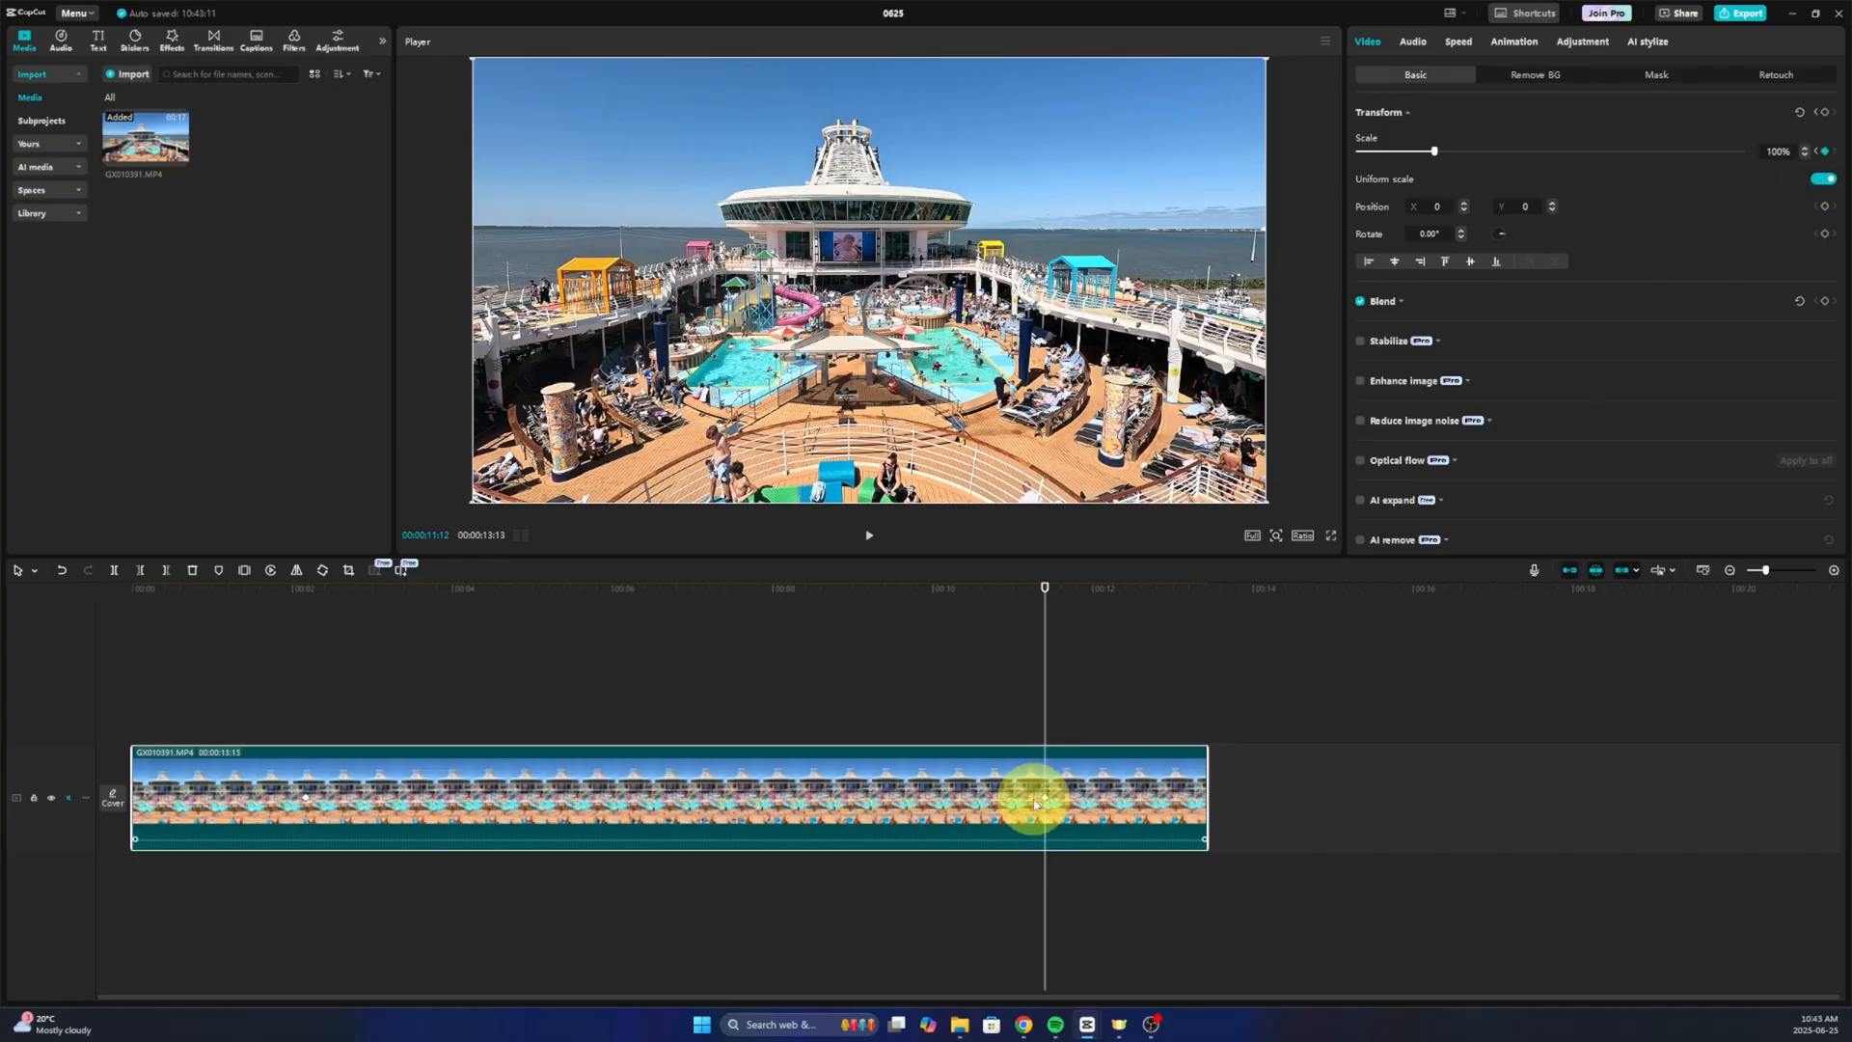
pyautogui.moveTo(1720, 173)
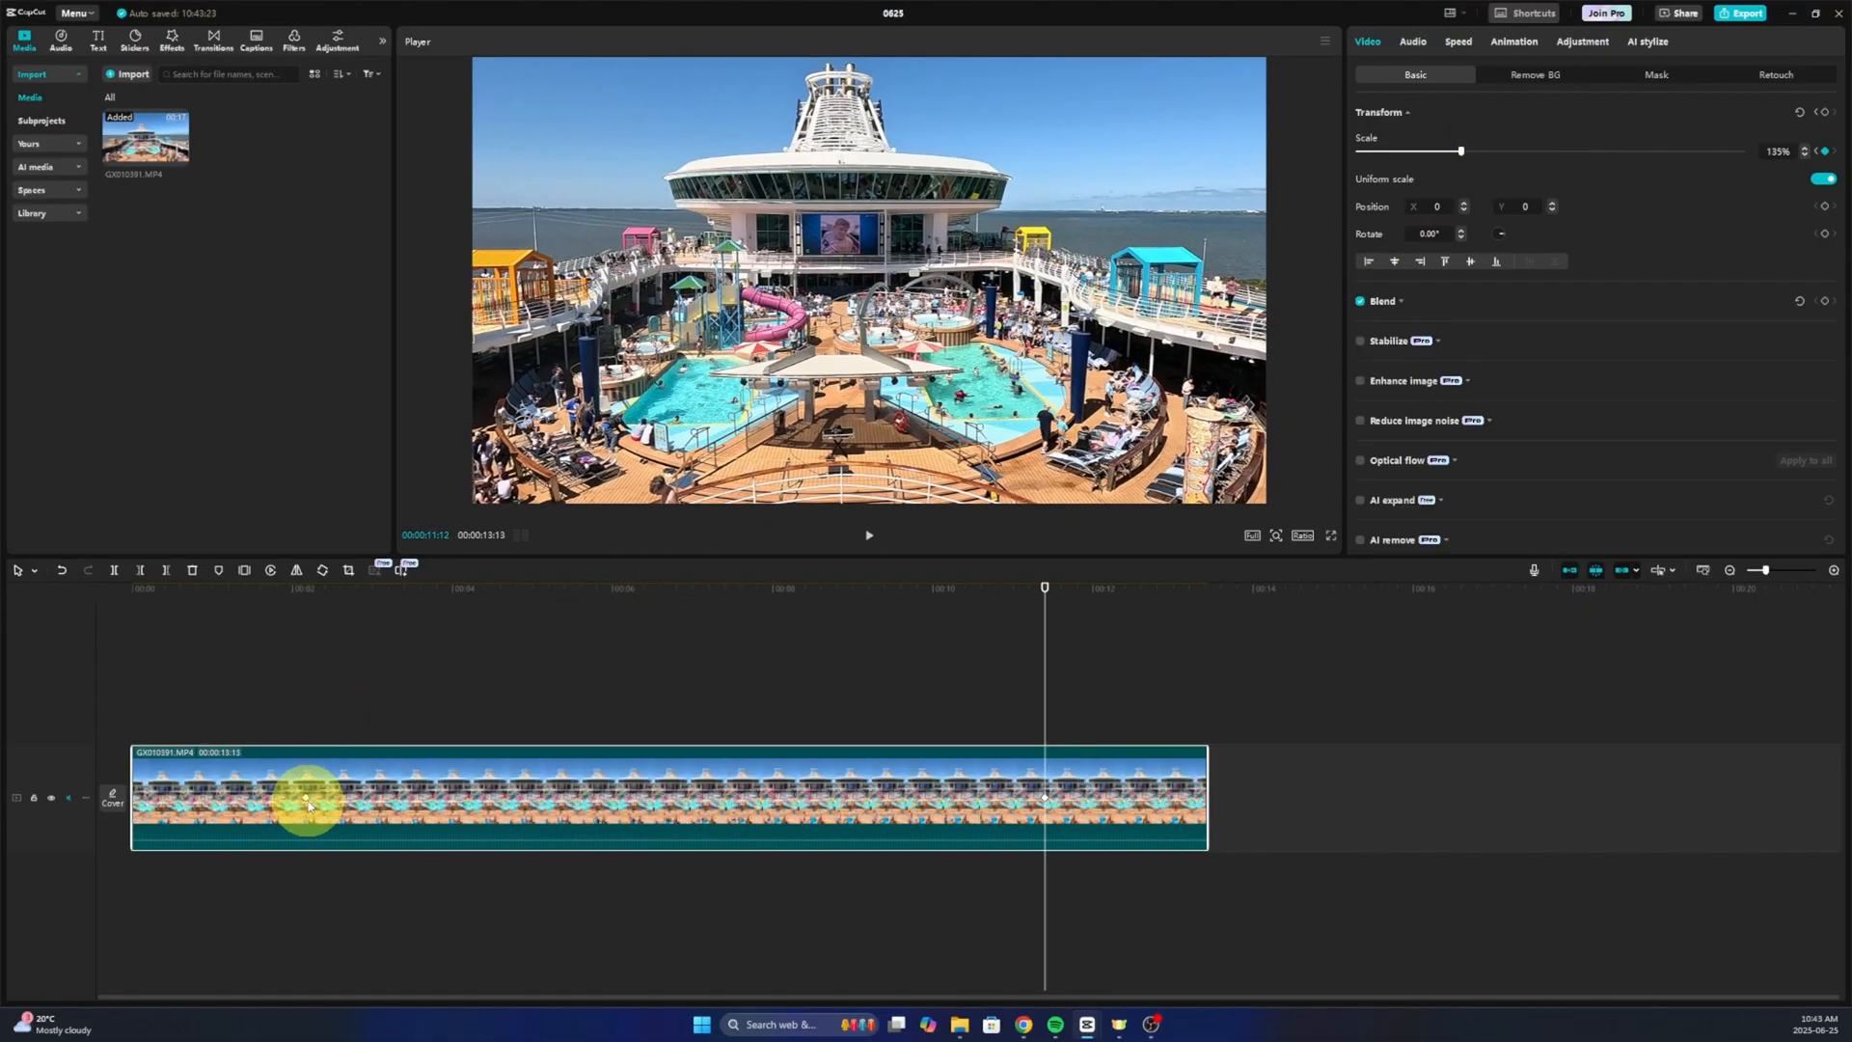
pyautogui.moveTo(1045, 789)
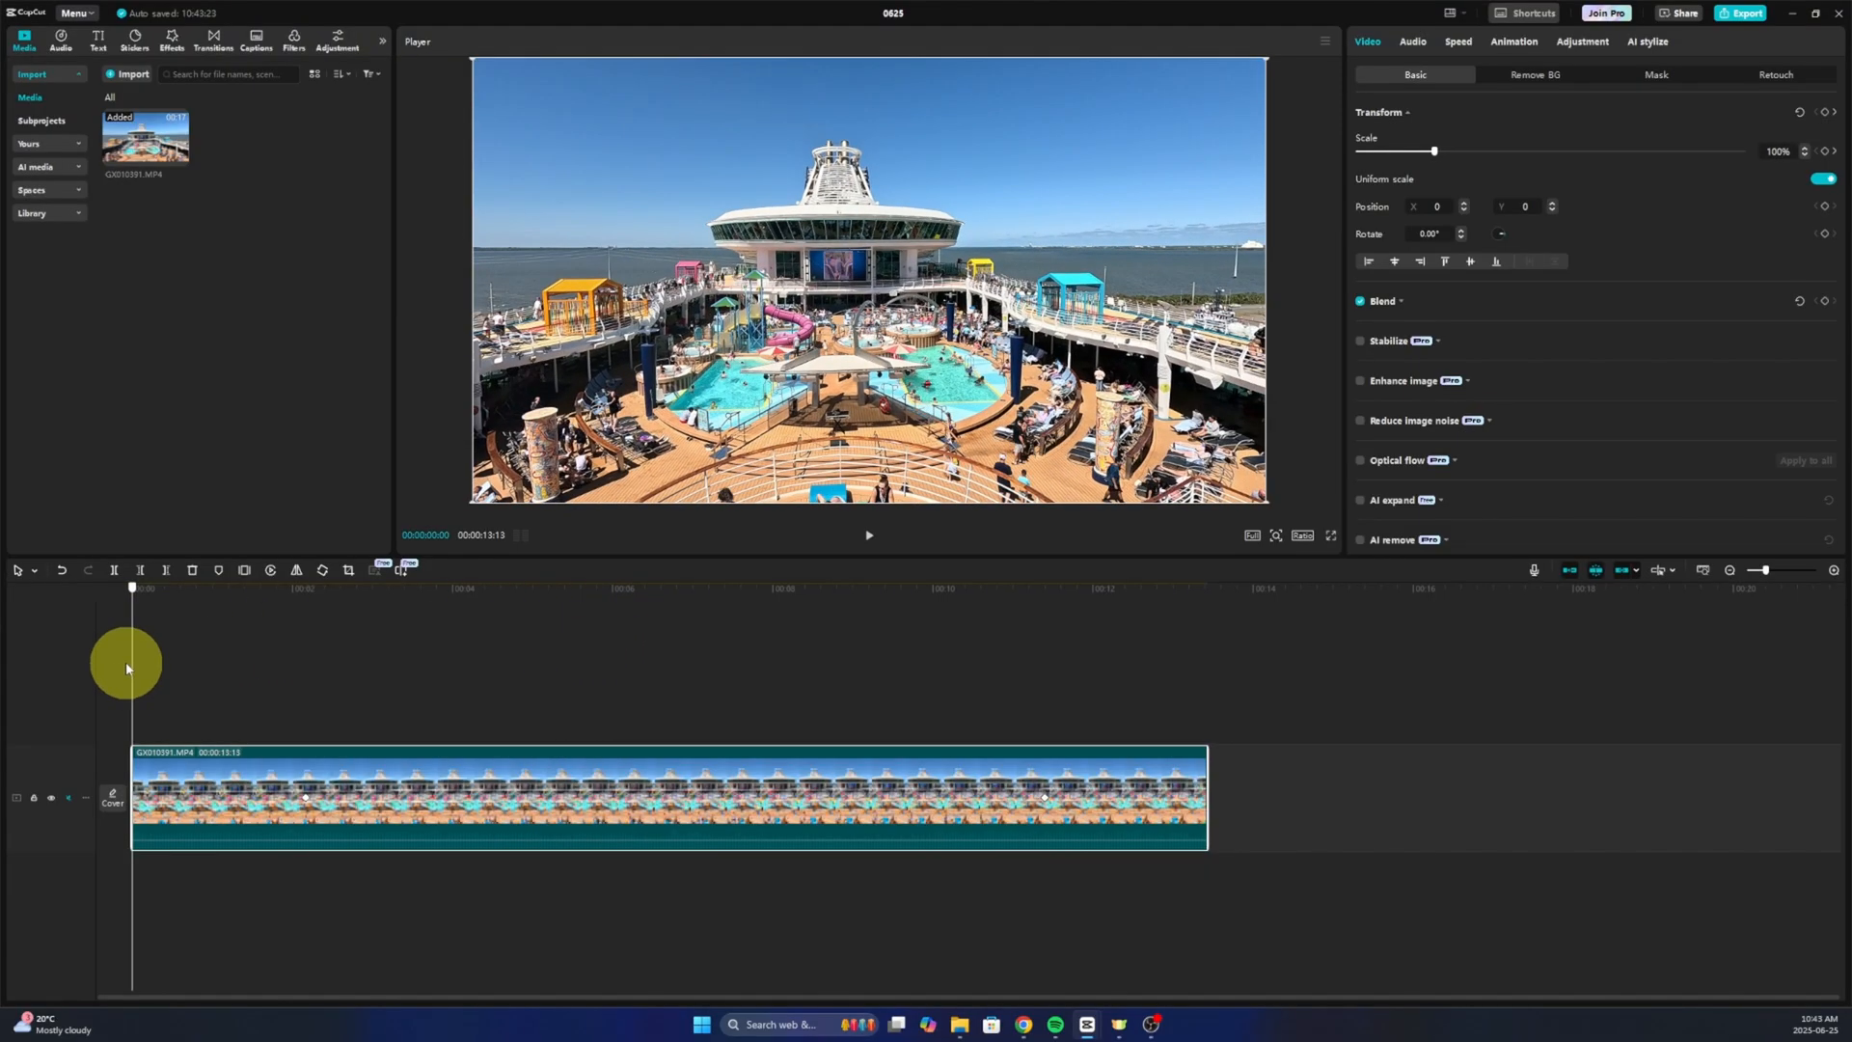
# - Play back the cruise ship clip to preview its slow zoom, then stop playback
pyautogui.click(868, 533)
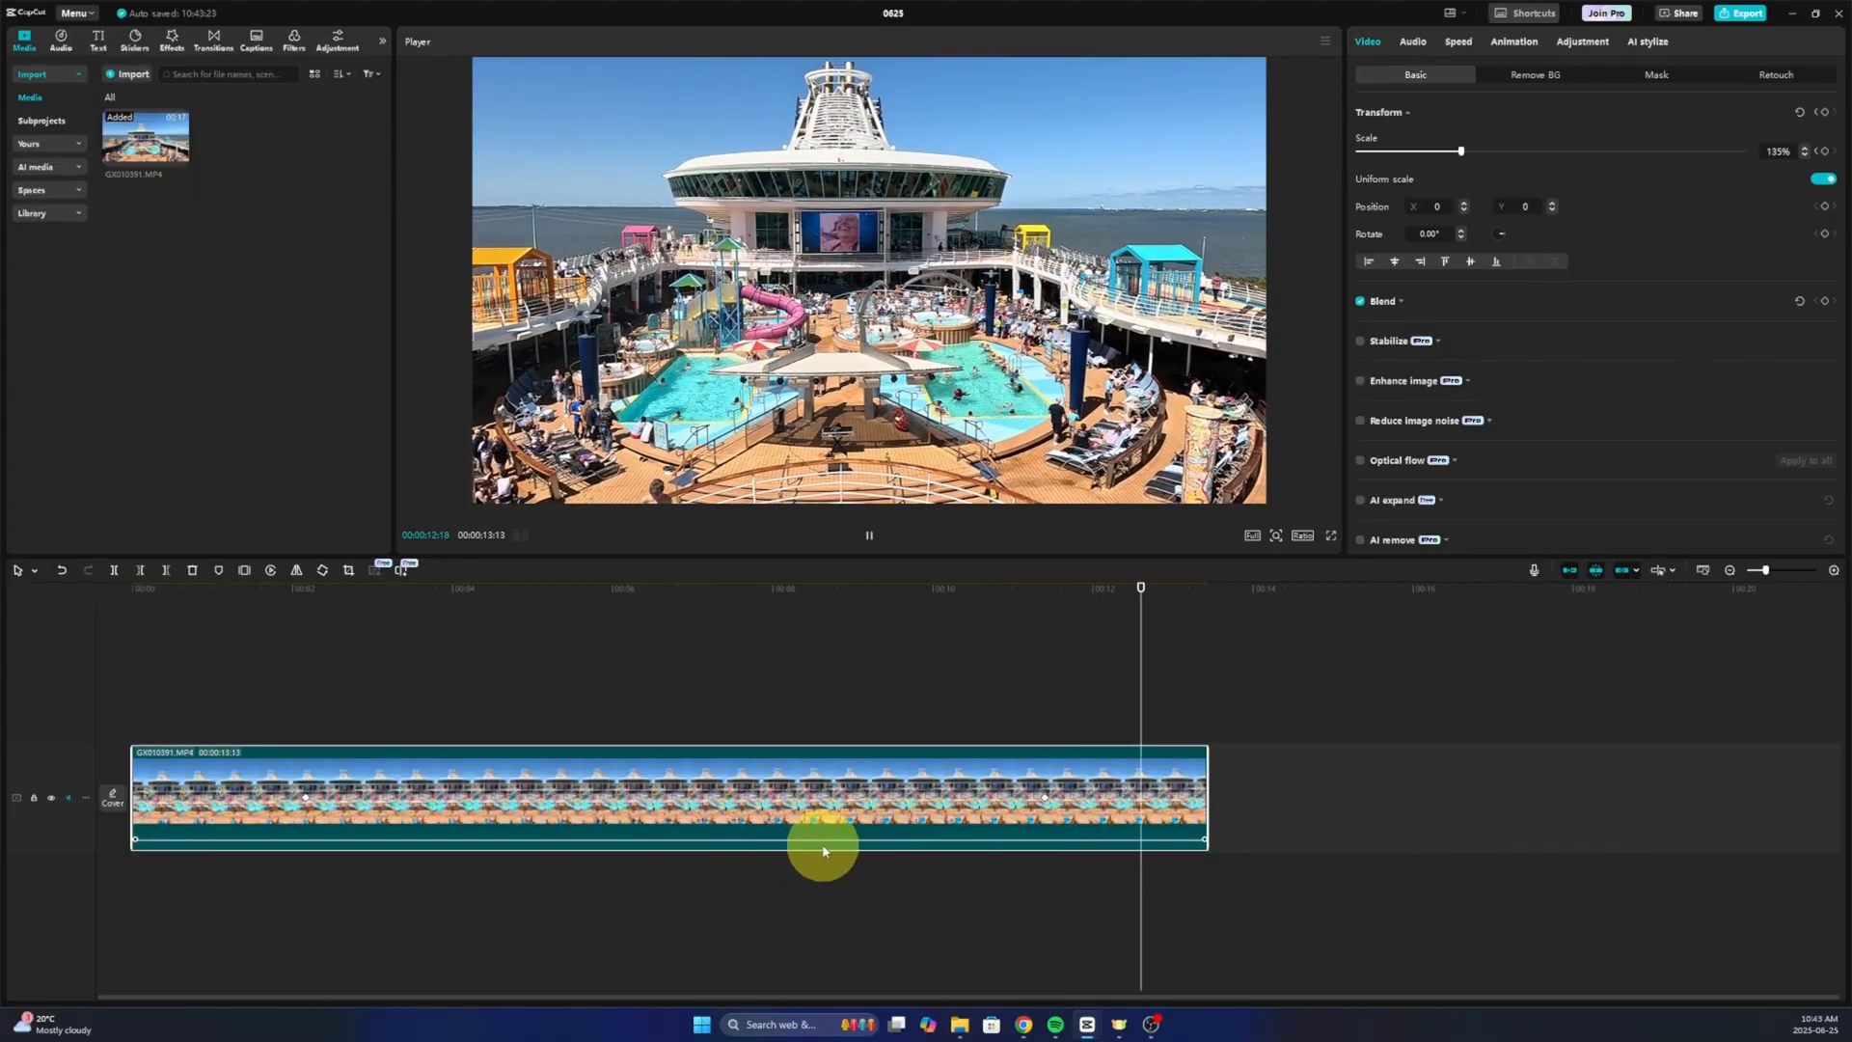
pyautogui.click(868, 535)
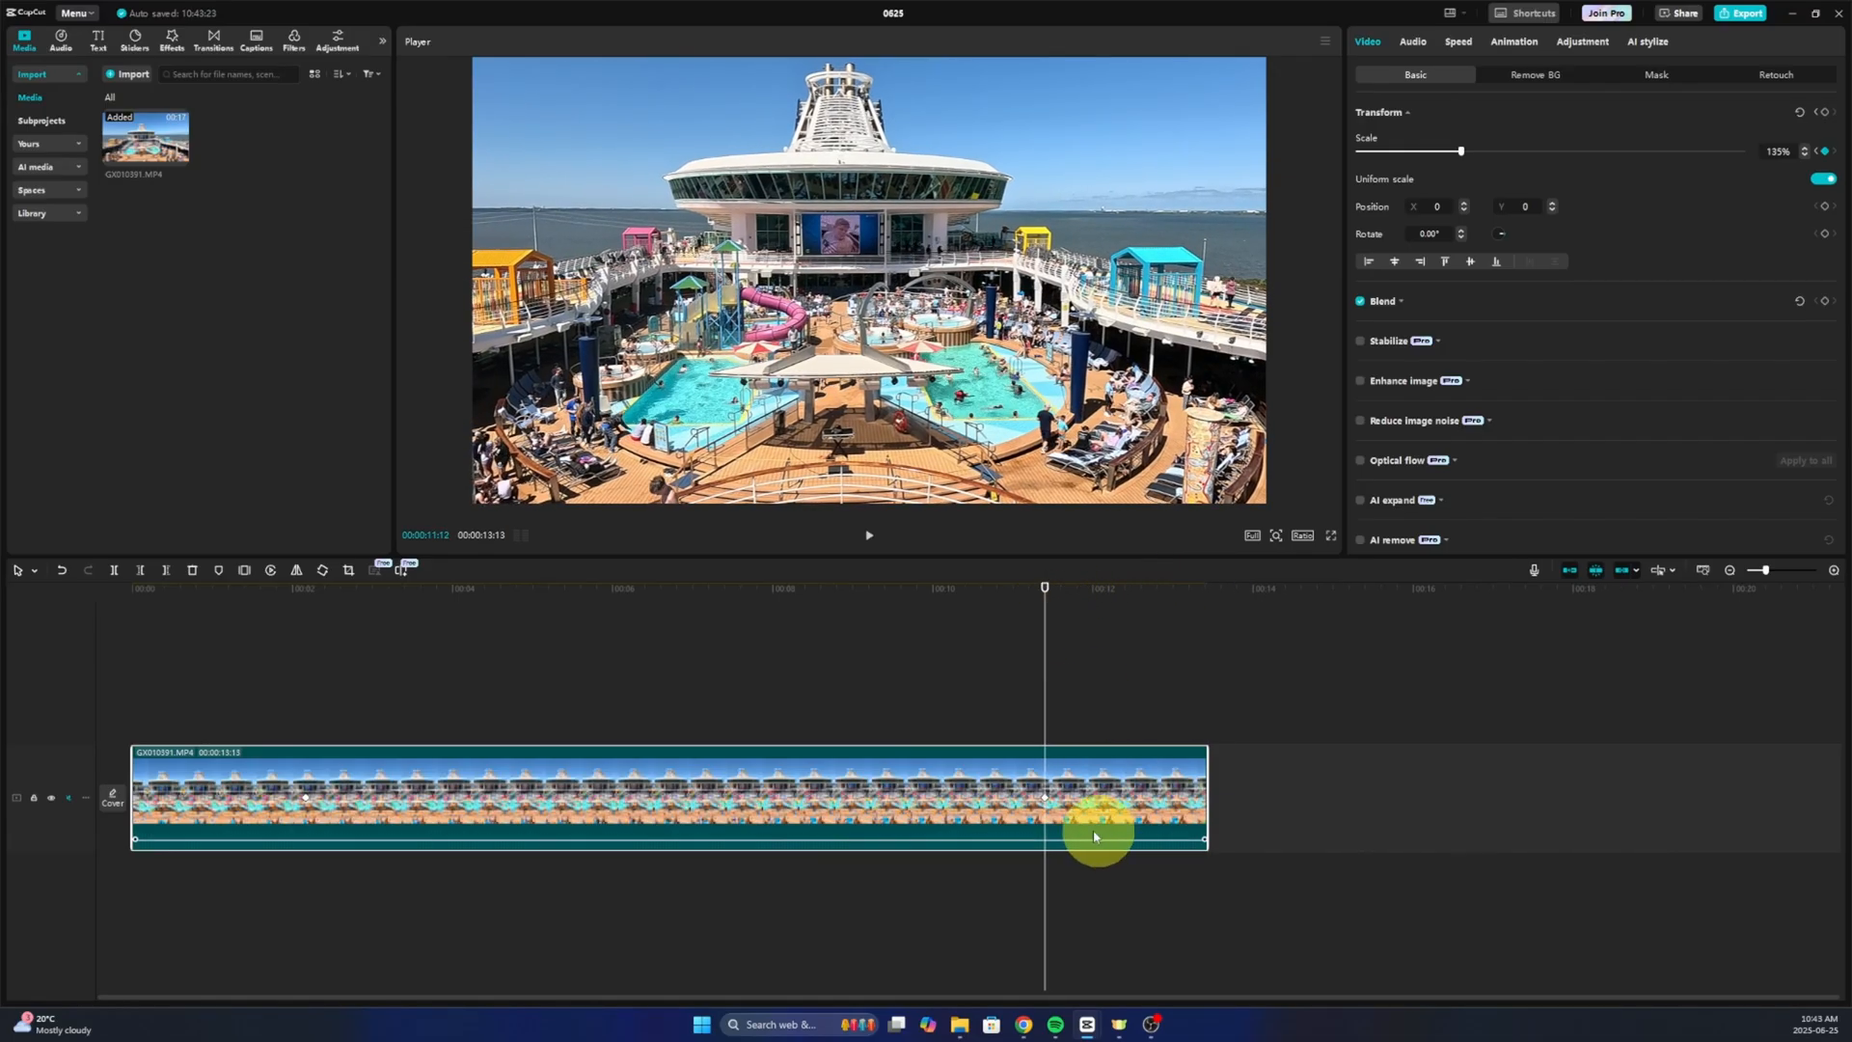
pyautogui.moveTo(1042, 785)
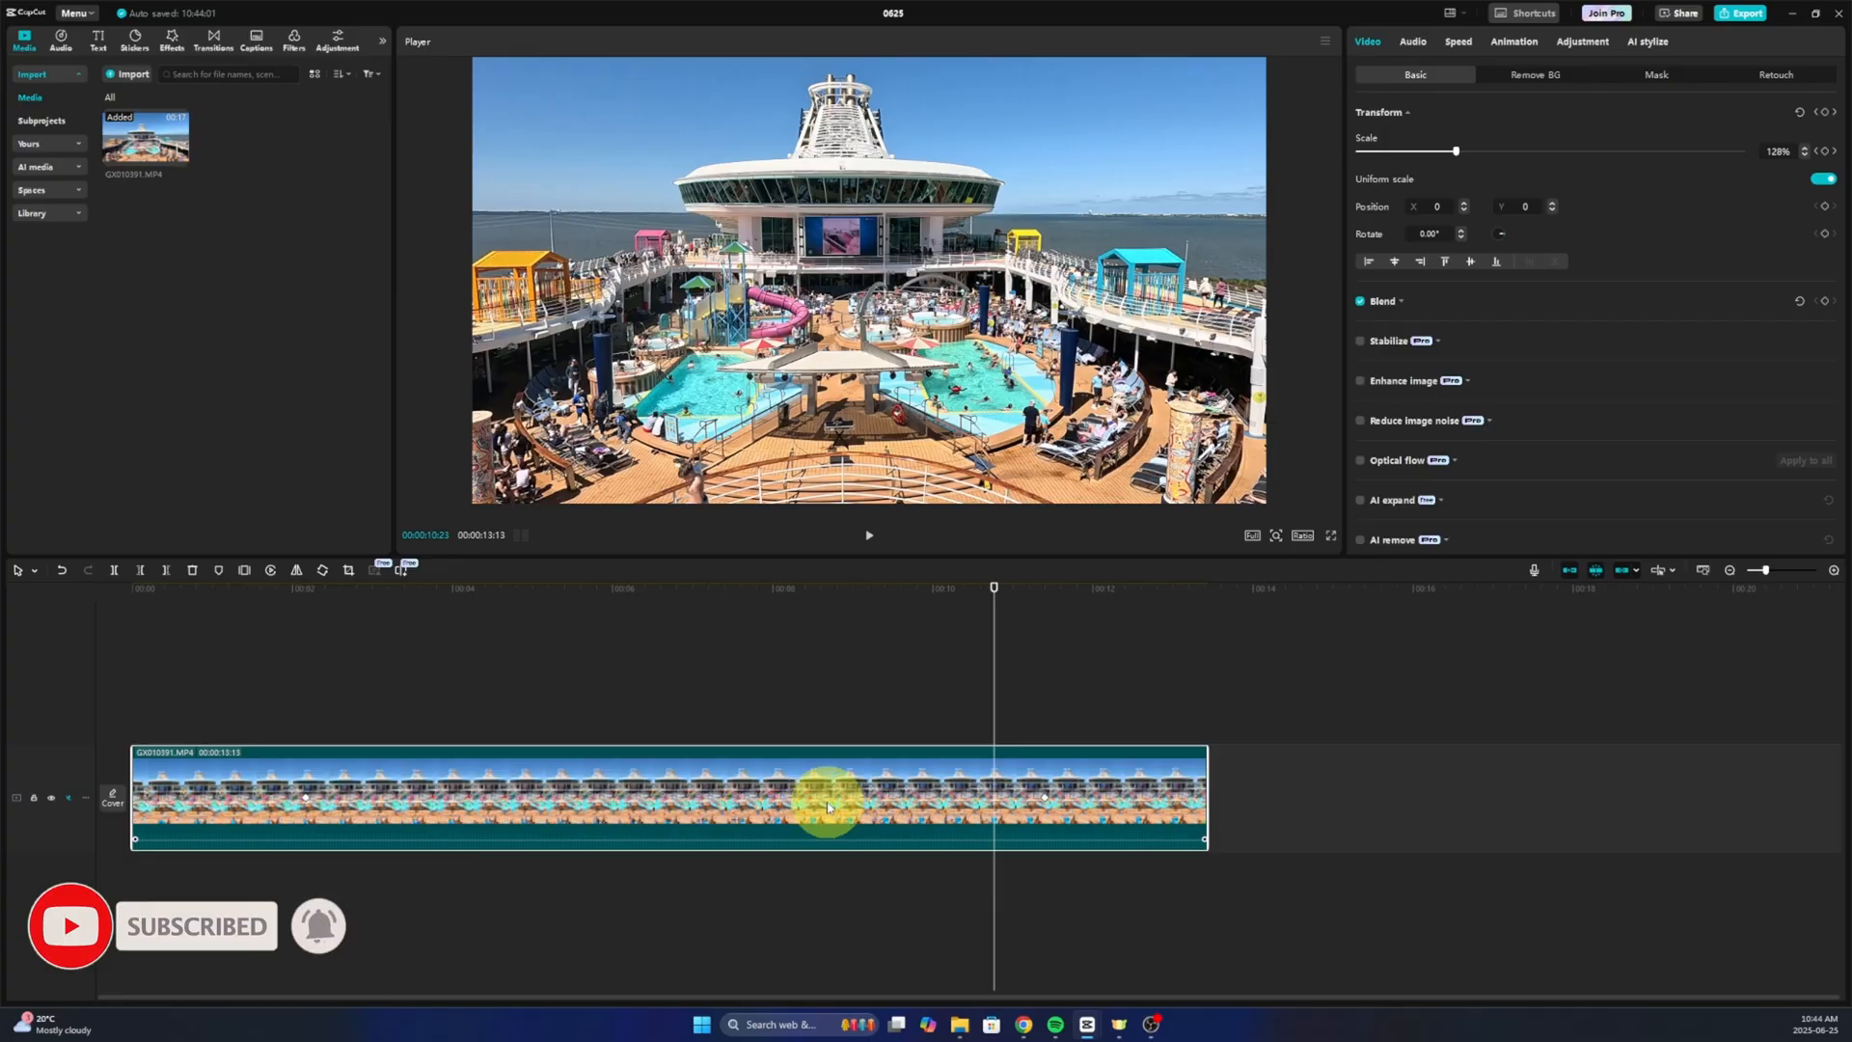
pyautogui.moveTo(764, 953)
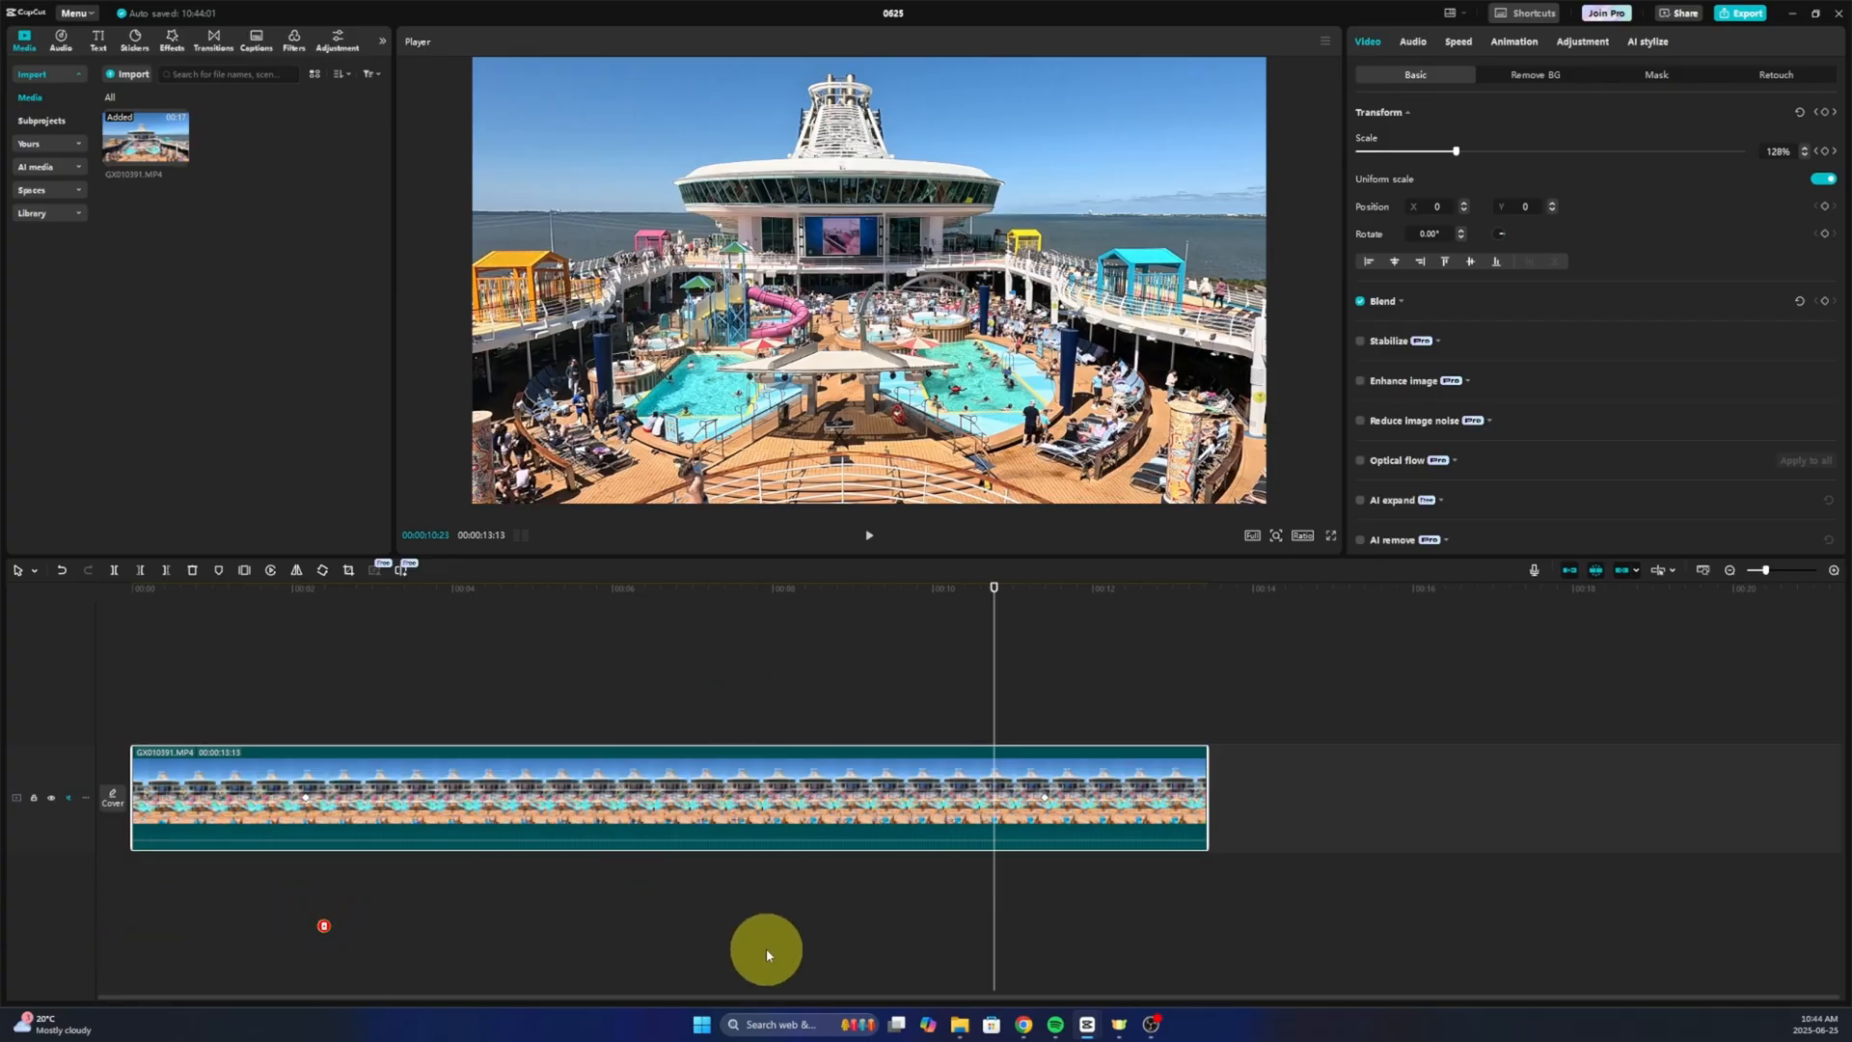